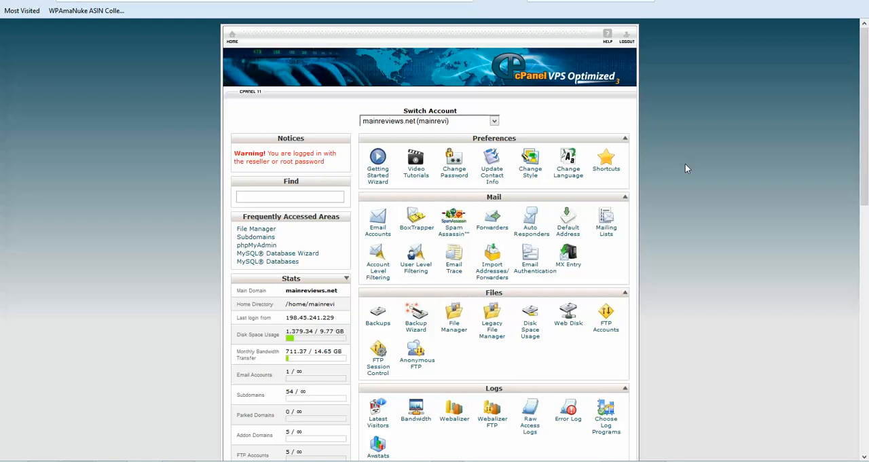
mouse_move(606, 107)
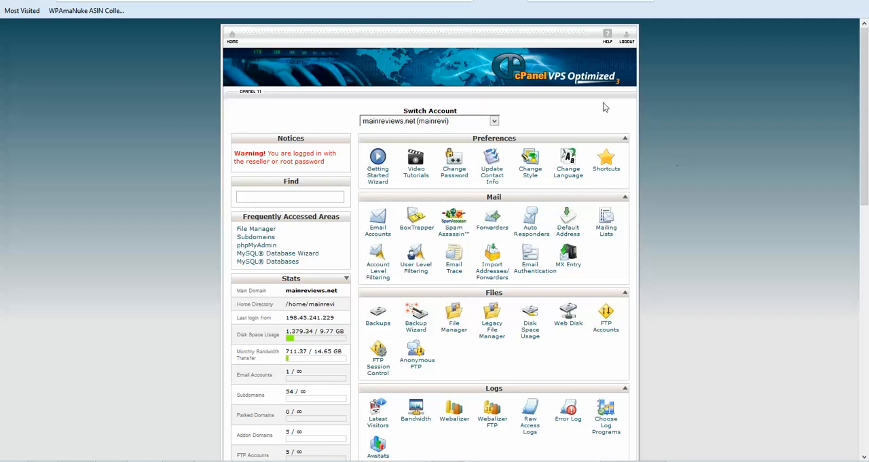
mouse_move(658, 198)
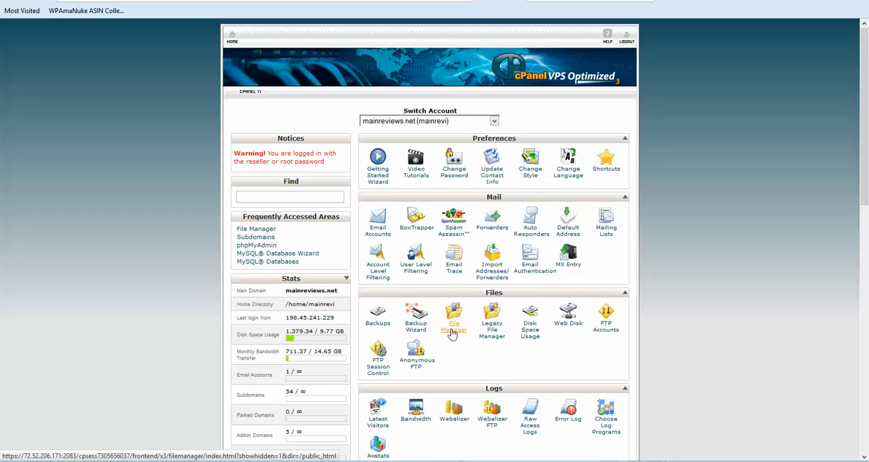
Step: Go into File Manager so the folders inside public_html are listed
click(453, 319)
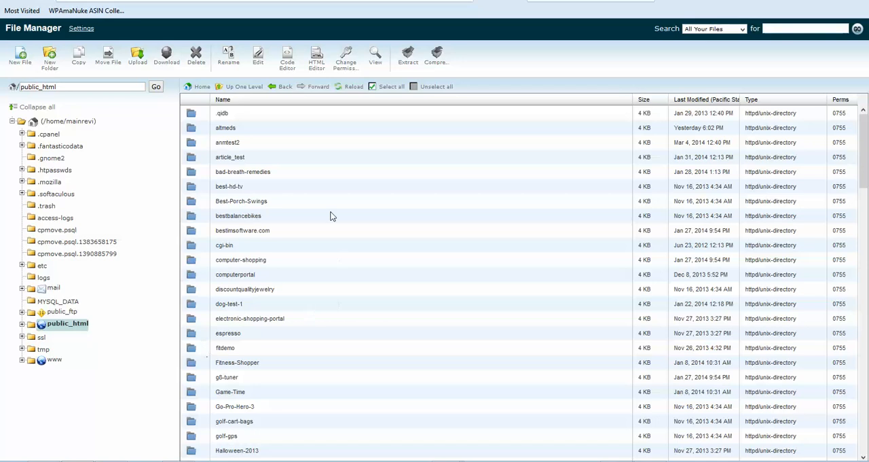
mouse_move(331, 223)
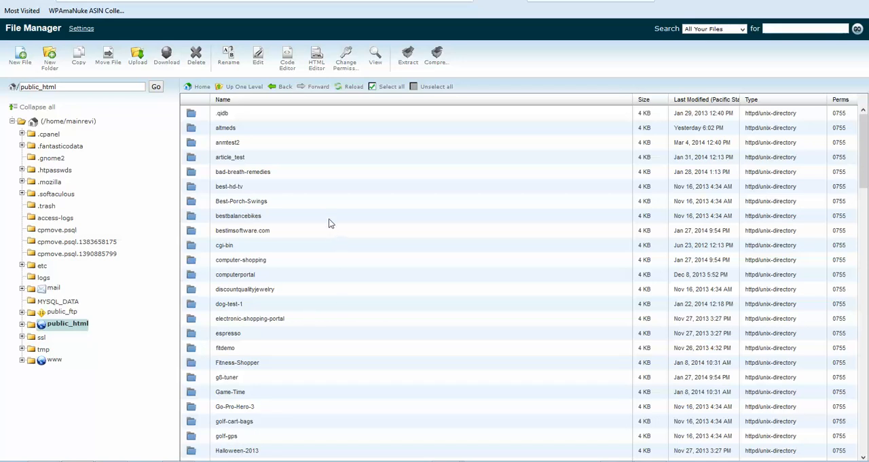
mouse_move(320, 204)
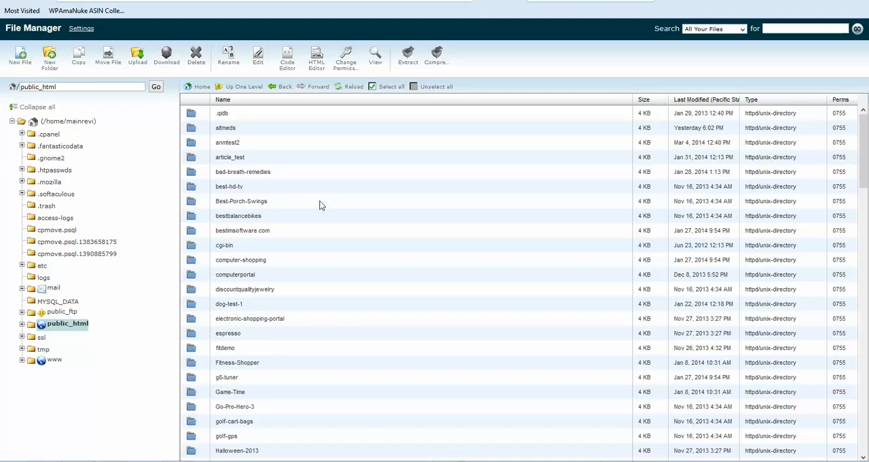
mouse_move(216, 125)
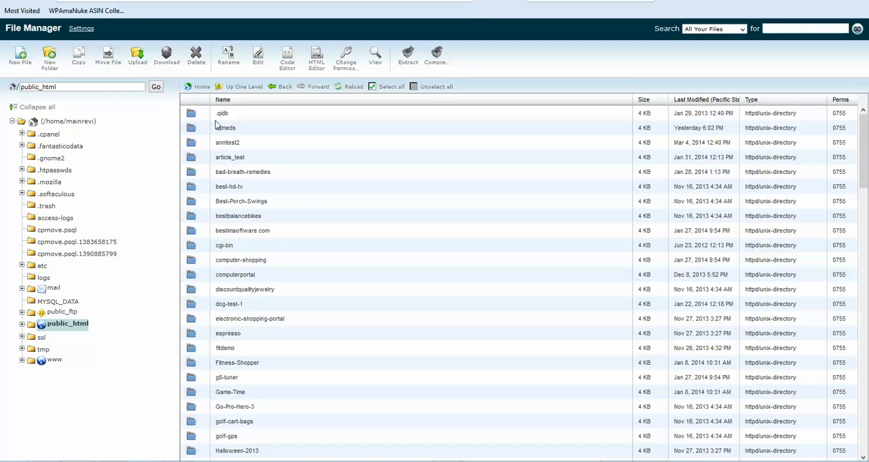
mouse_move(318, 179)
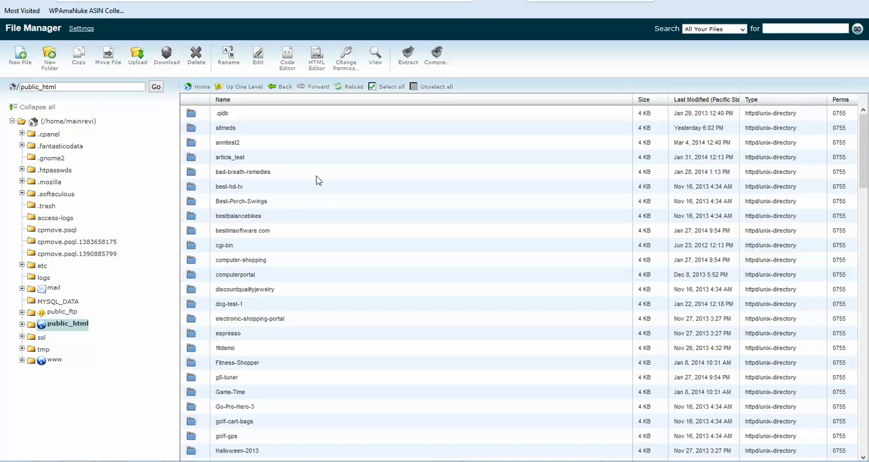
mouse_move(212, 171)
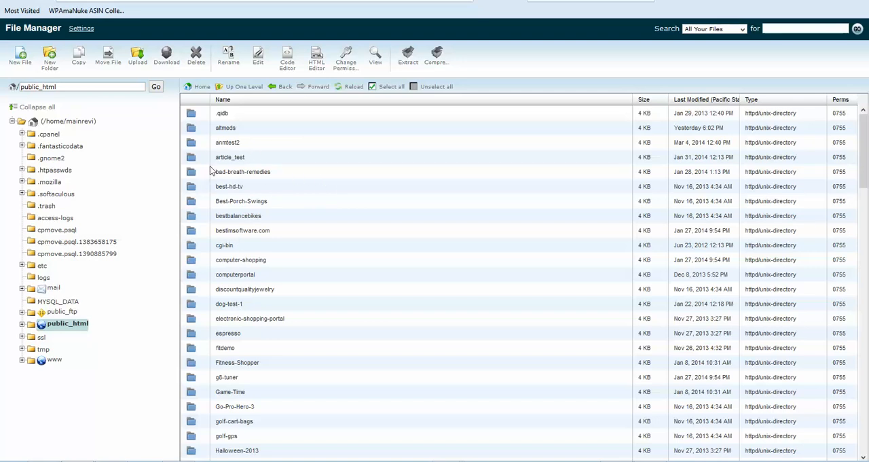
mouse_move(228, 183)
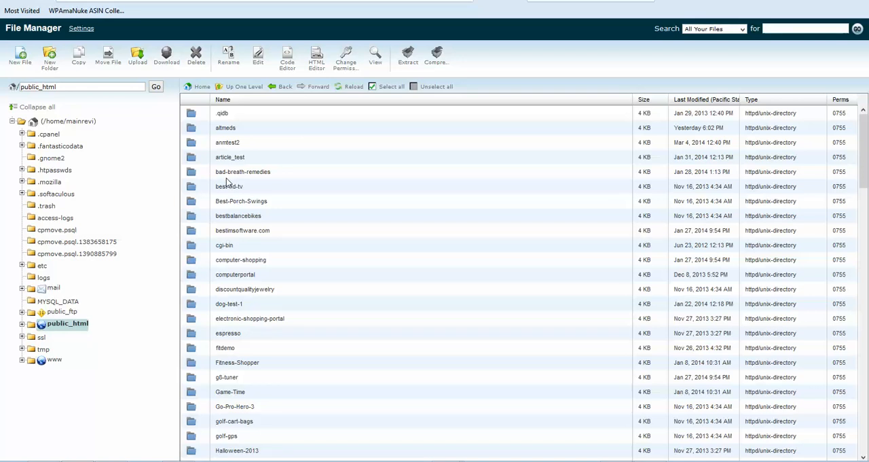
mouse_move(228, 177)
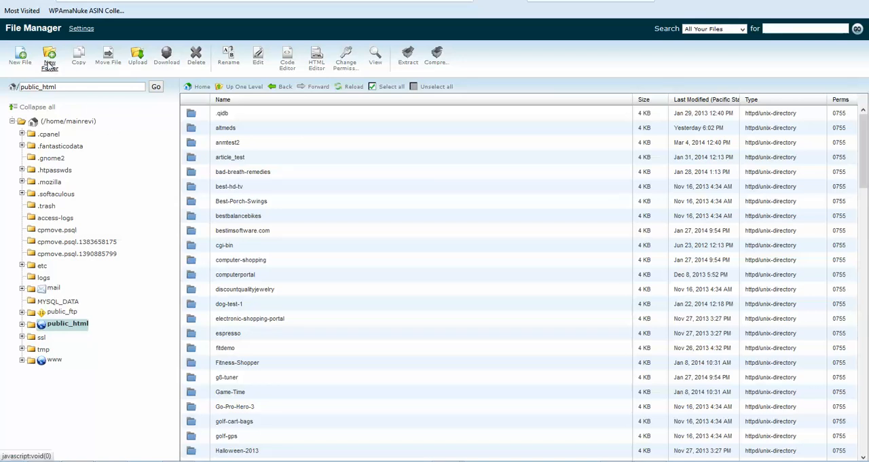
Step: Create a new folder named install_2 in public_html and locate it in the listing
click(49, 56)
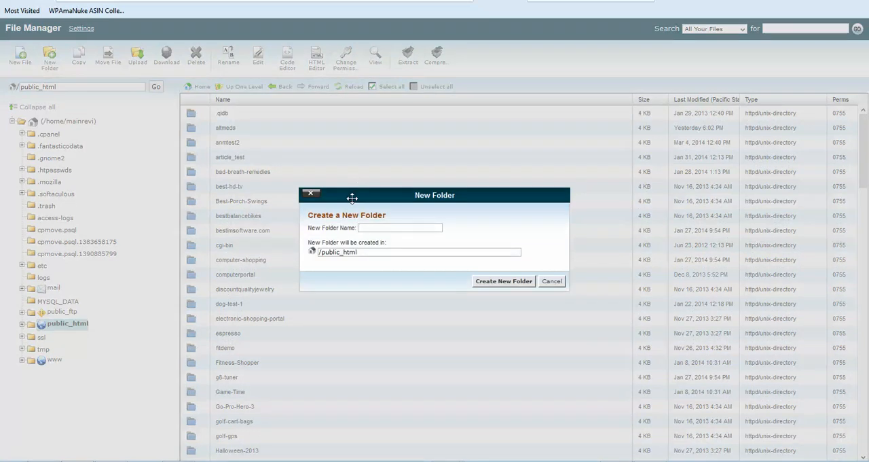
text(install_2)
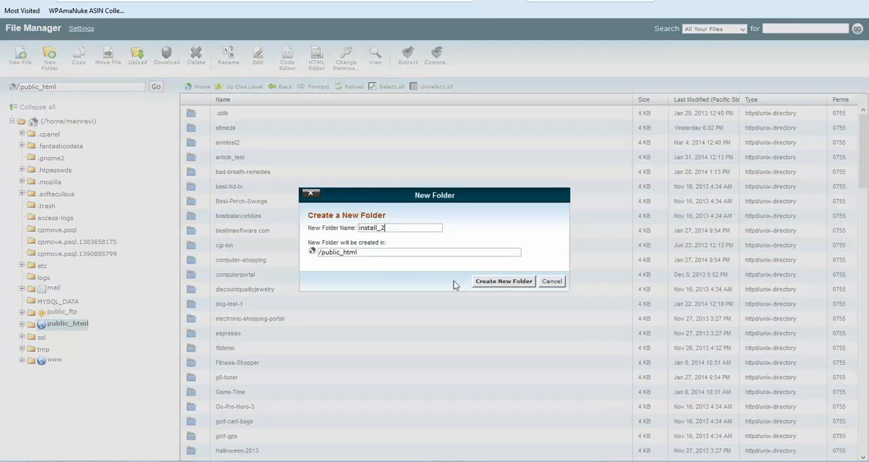
click(551, 279)
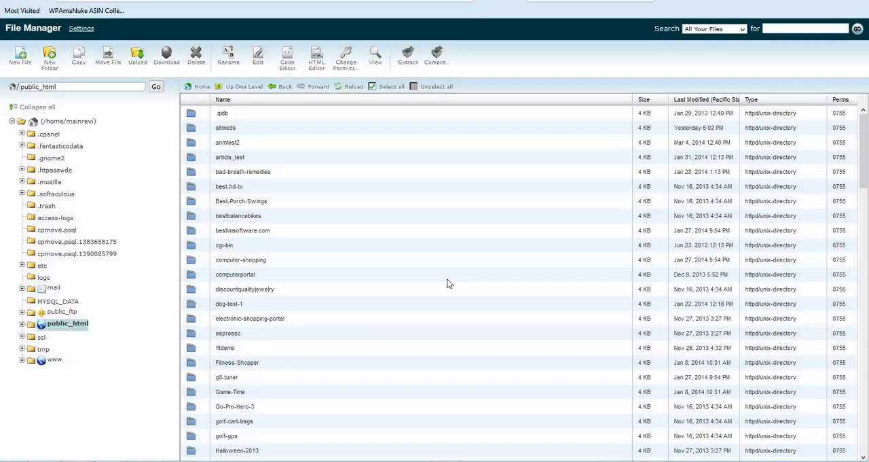
mouse_move(346, 274)
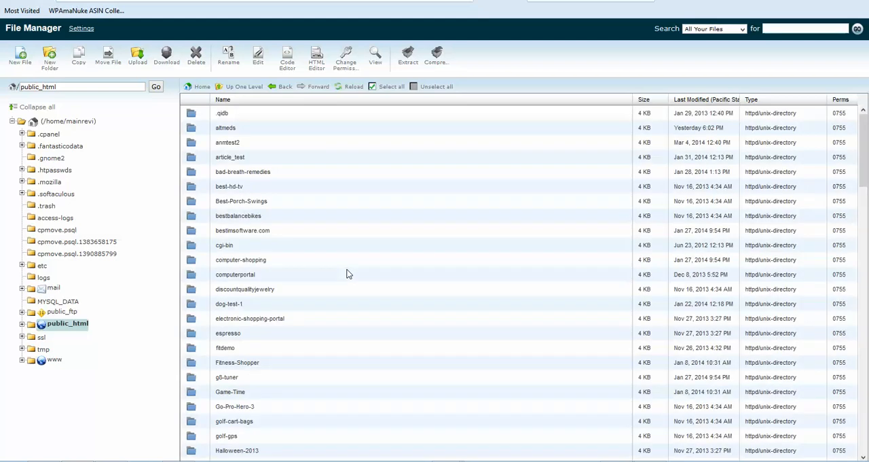
scroll(down, 3)
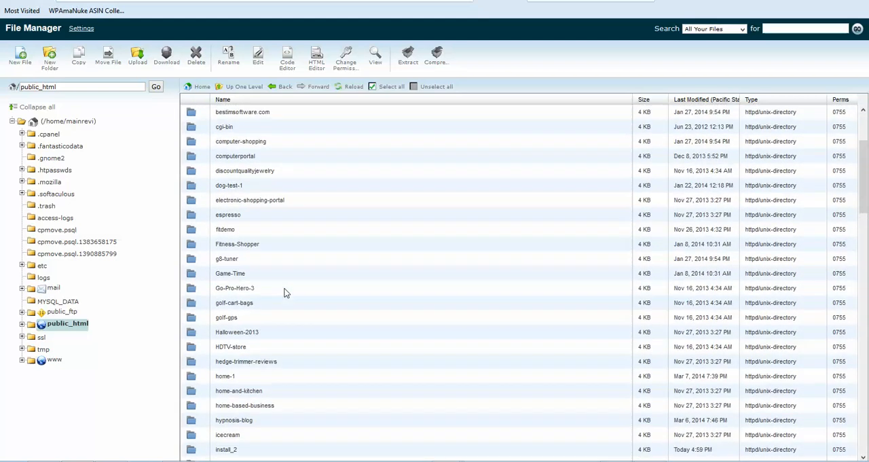
scroll(down, 3)
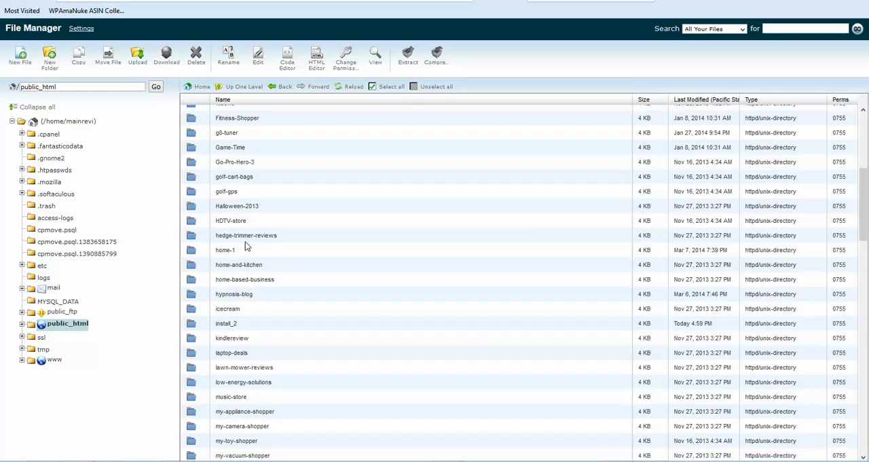
Step: Enter the empty install_2 folder in File Manager
double_click(225, 323)
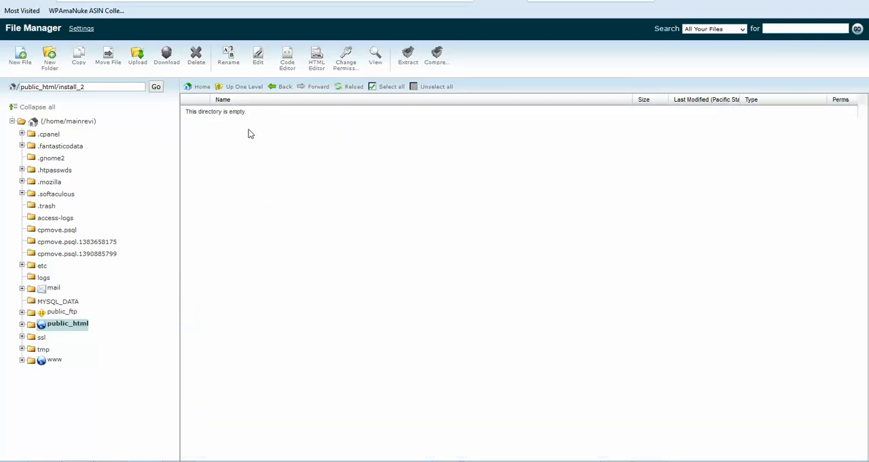
mouse_move(266, 168)
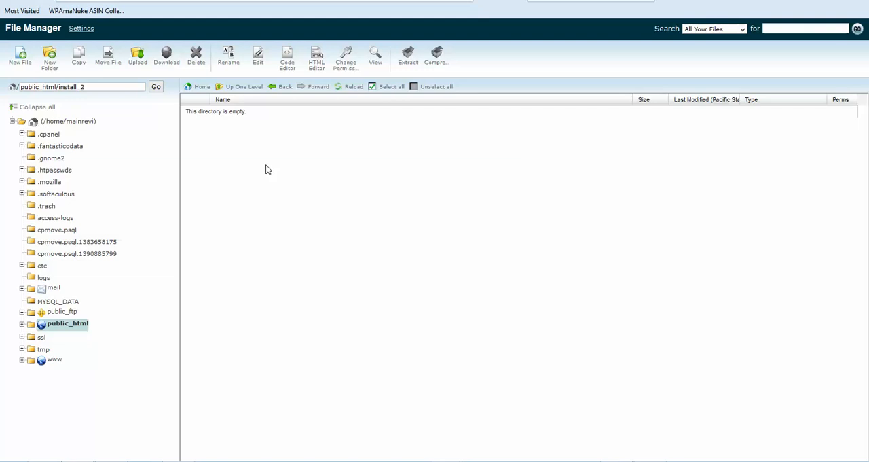
mouse_move(149, 74)
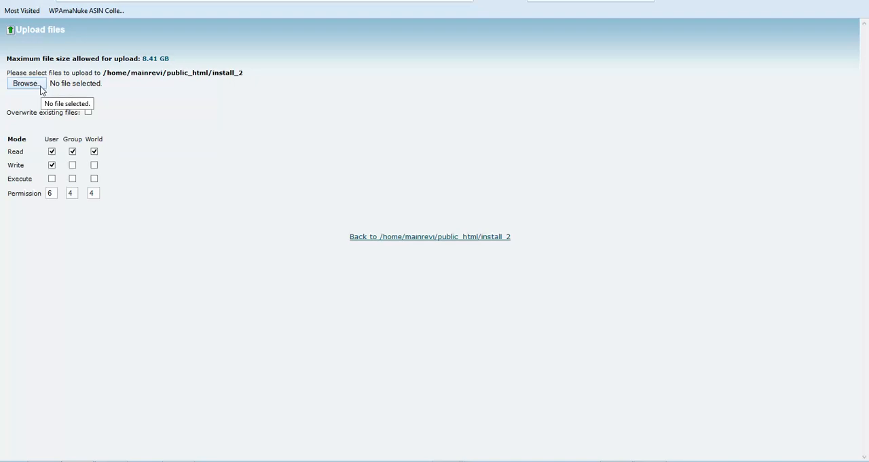
Step: Browse to the Duplicator Install Files folder and begin uploading the archive zip into install_2
click(26, 83)
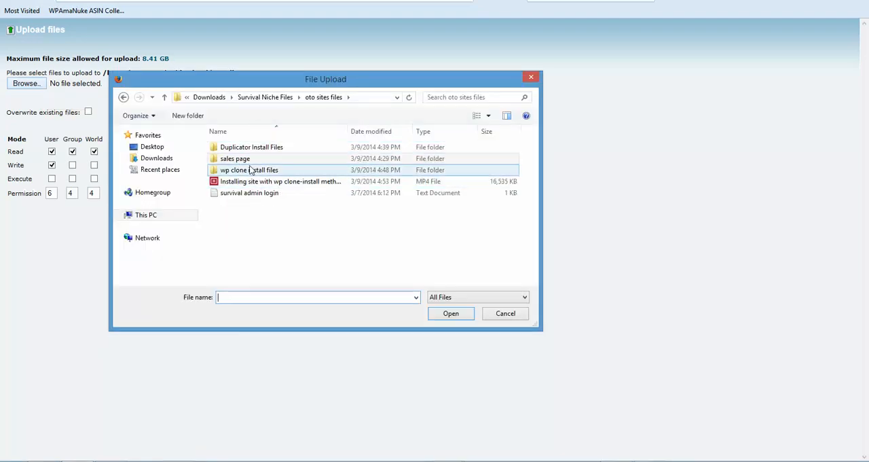
click(252, 146)
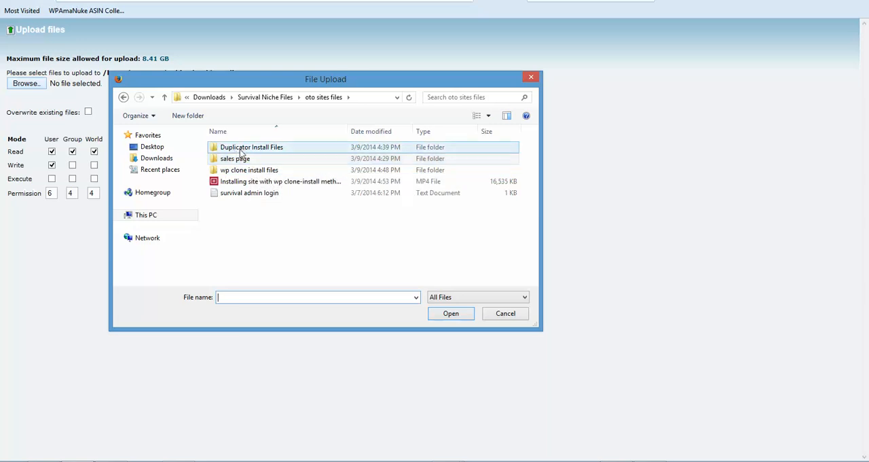
mouse_move(251, 147)
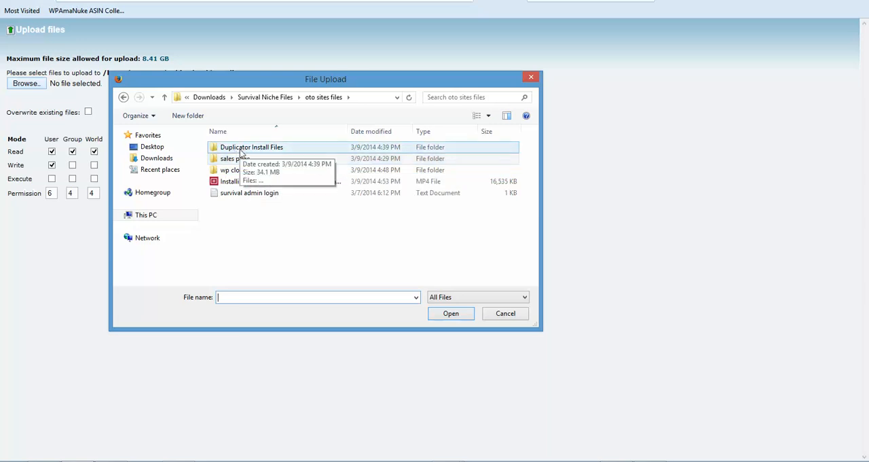
double_click(251, 147)
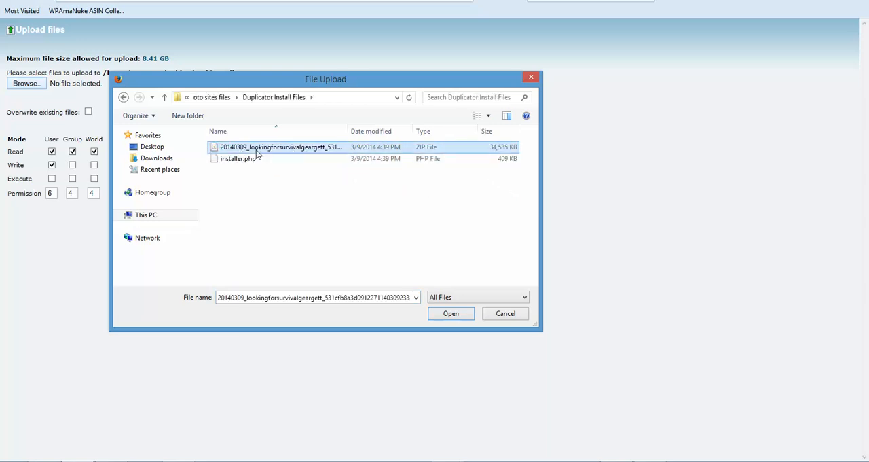
mouse_move(266, 155)
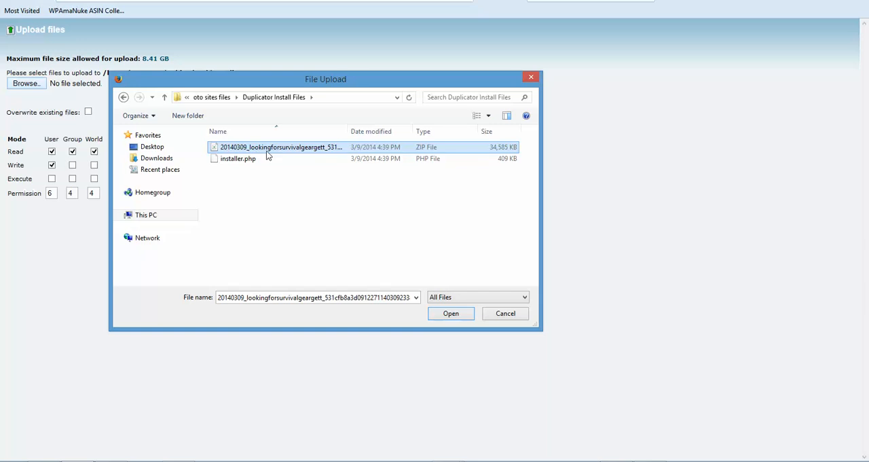
mouse_move(290, 154)
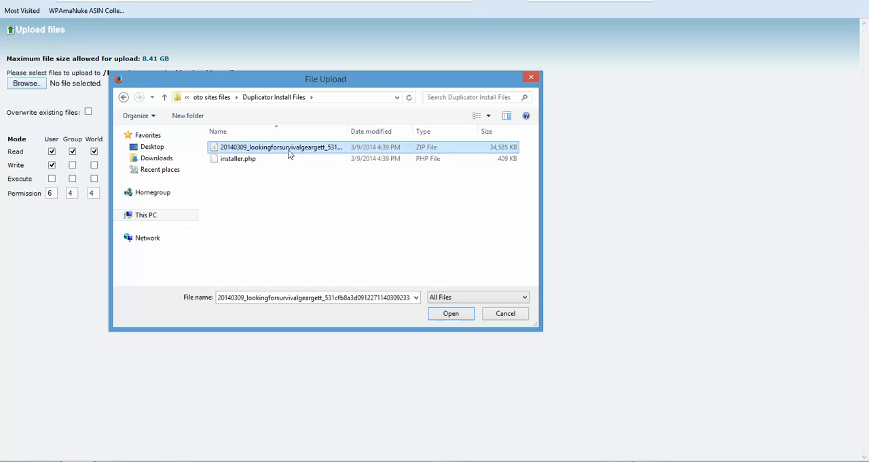
mouse_move(293, 152)
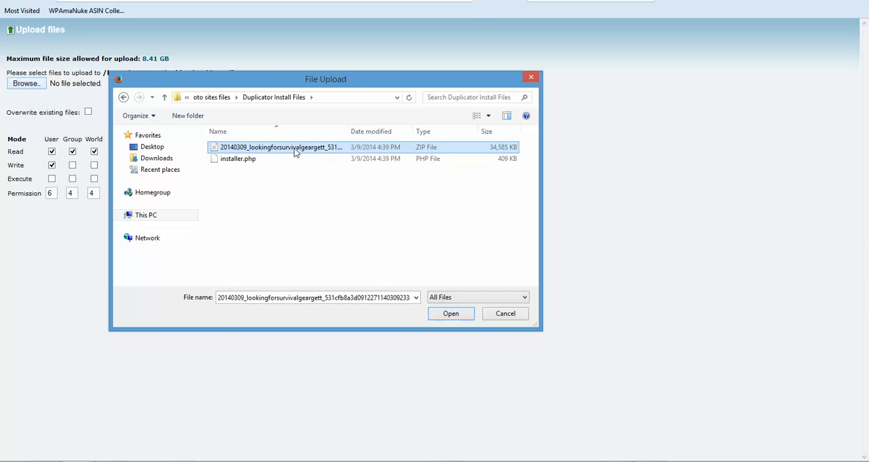
mouse_move(451, 313)
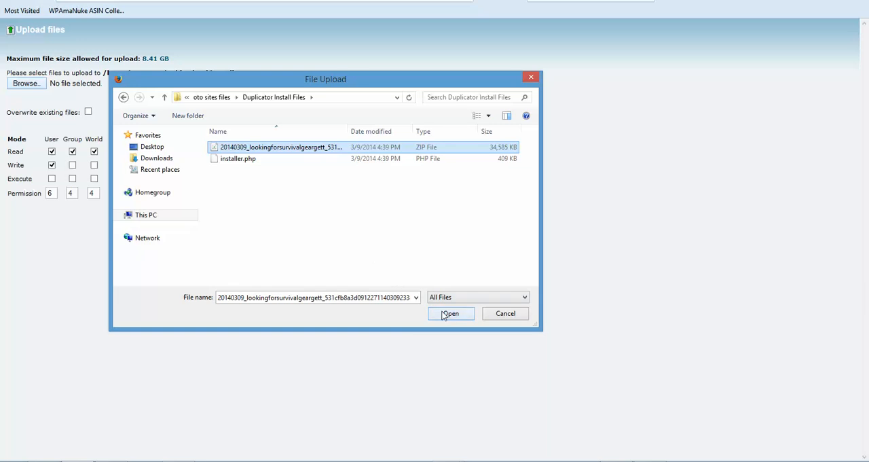
click(451, 312)
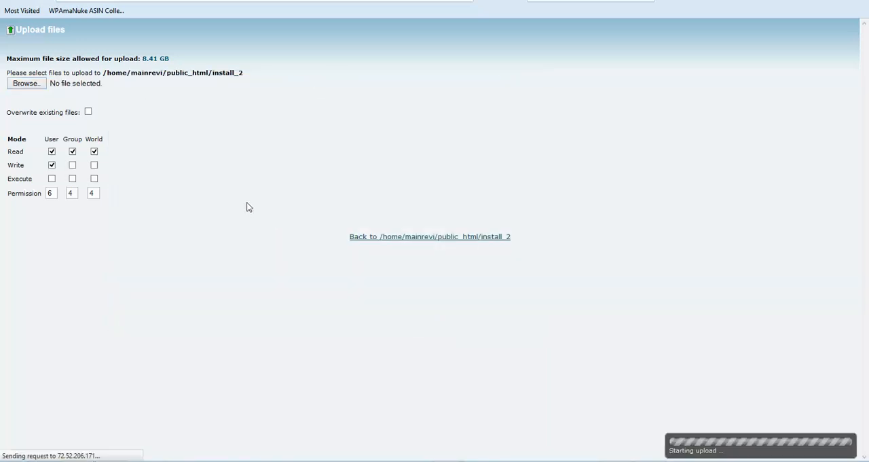
Step: Submit installer.php for upload into install_2 alongside the archive
click(24, 83)
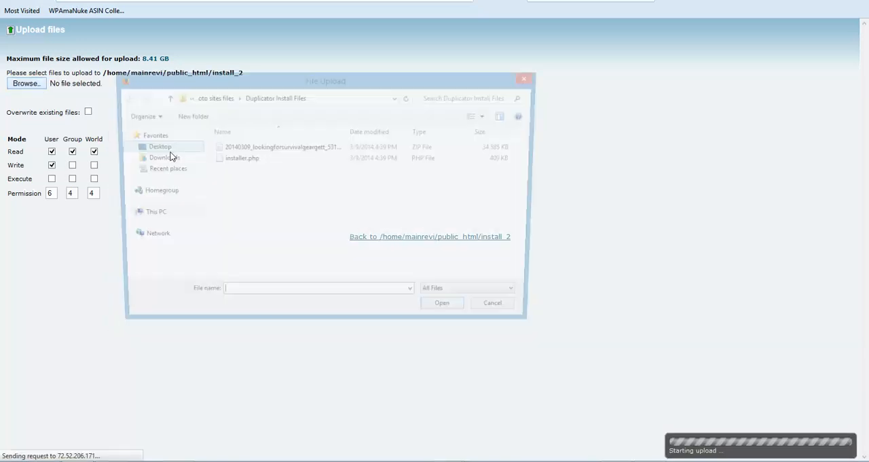
click(238, 158)
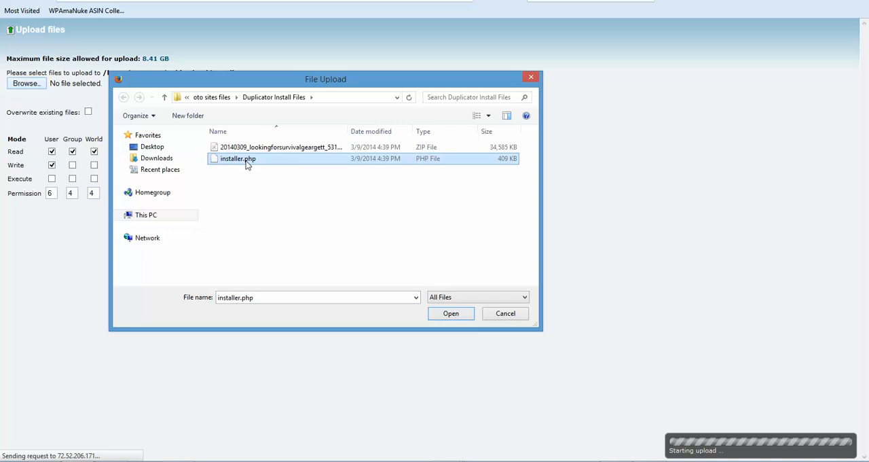
click(450, 312)
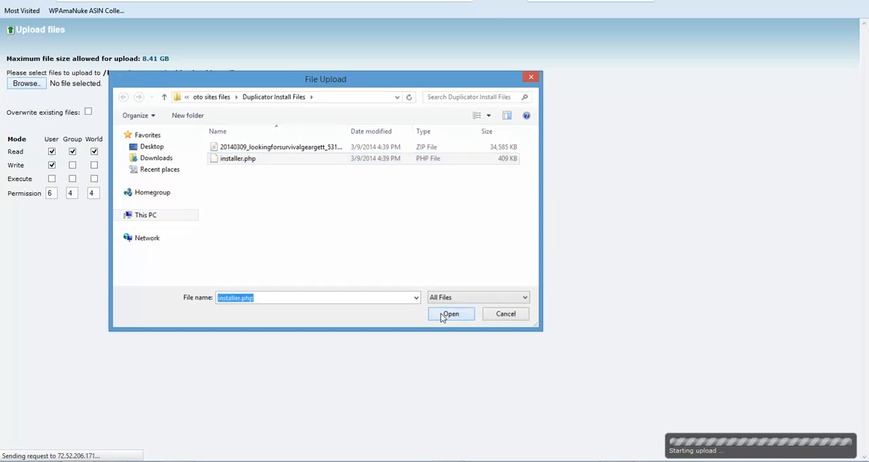
click(450, 314)
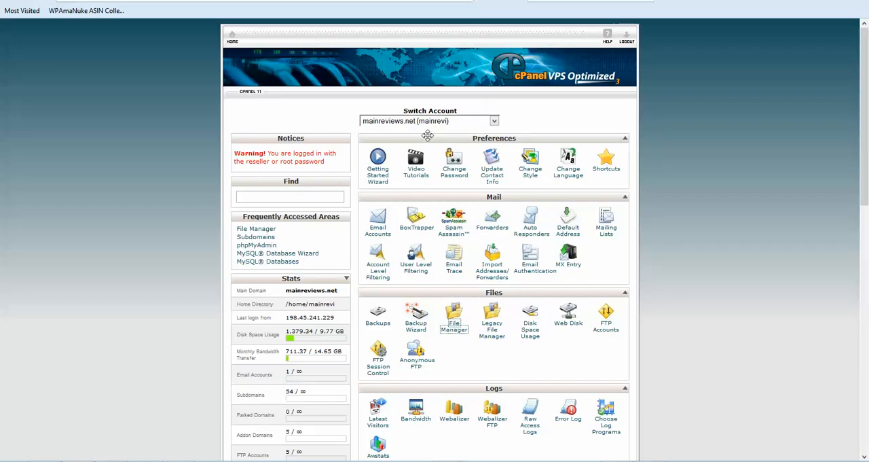
Step: Scroll the cPanel home page down to the Databases tools
scroll(down, 3)
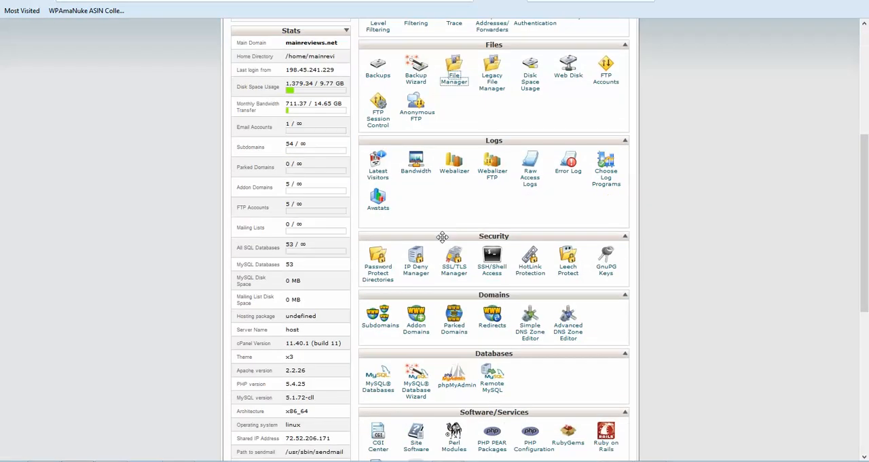
scroll(down, 3)
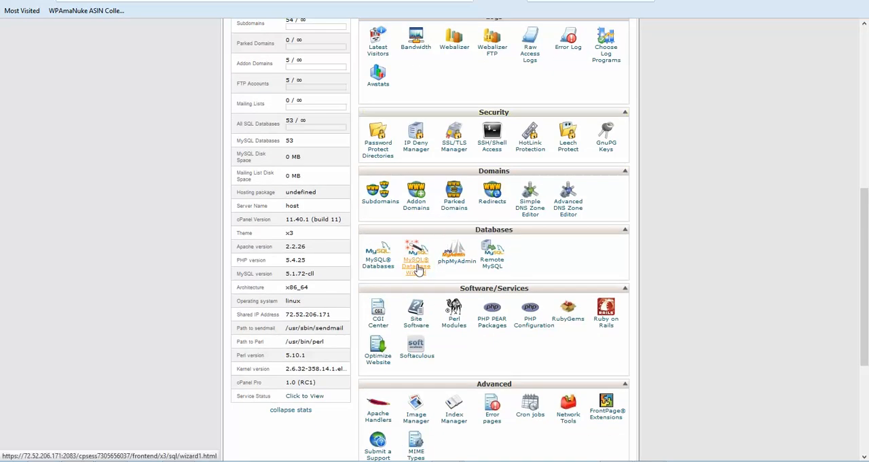
Step: In the MySQL Database Wizard, create database survdemo and enter username survdem for the new user
click(415, 255)
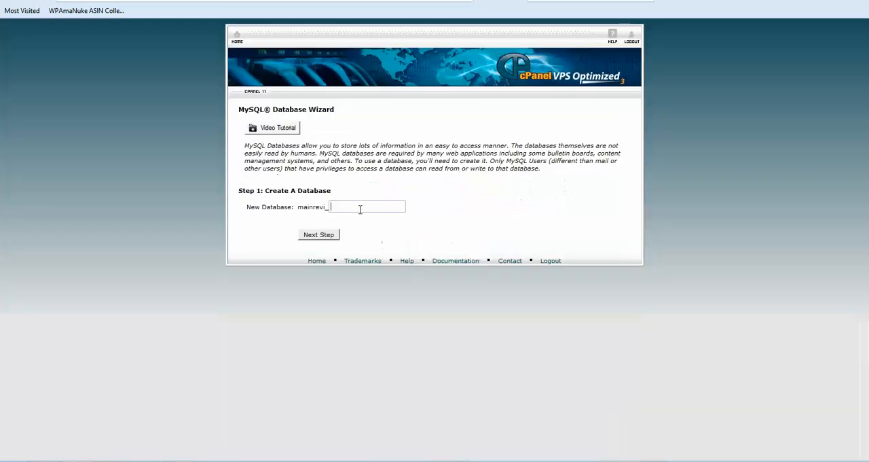
mouse_move(421, 182)
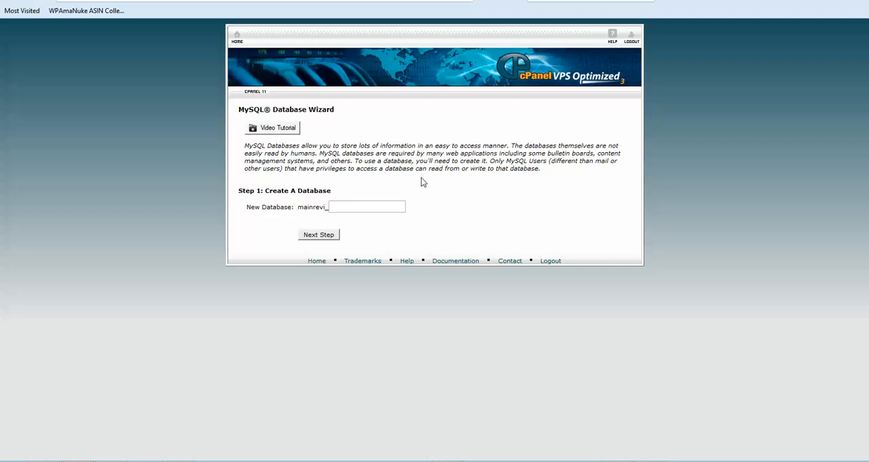
text(surv)
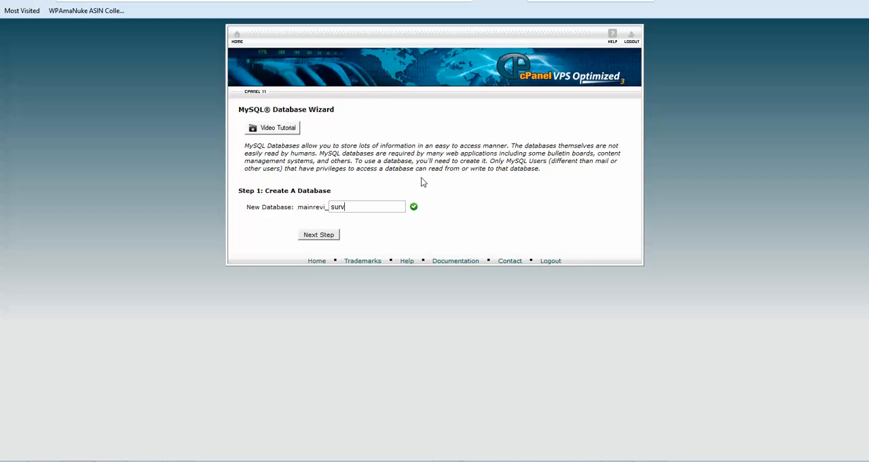
text(demo)
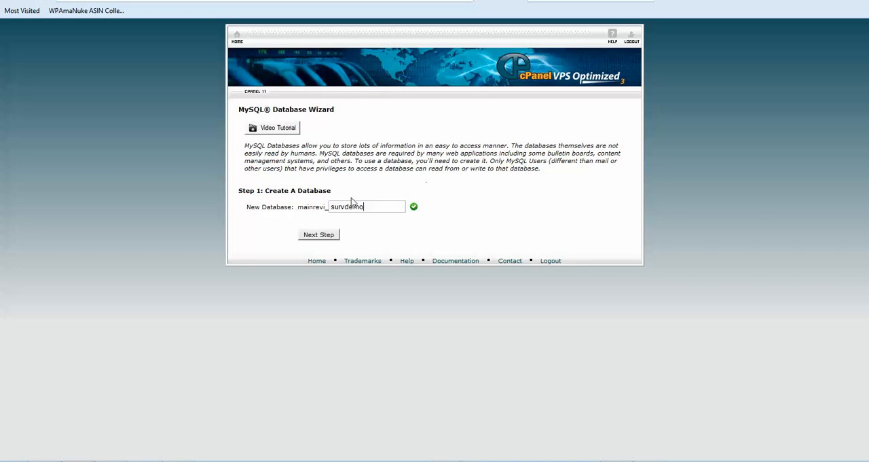
click(318, 233)
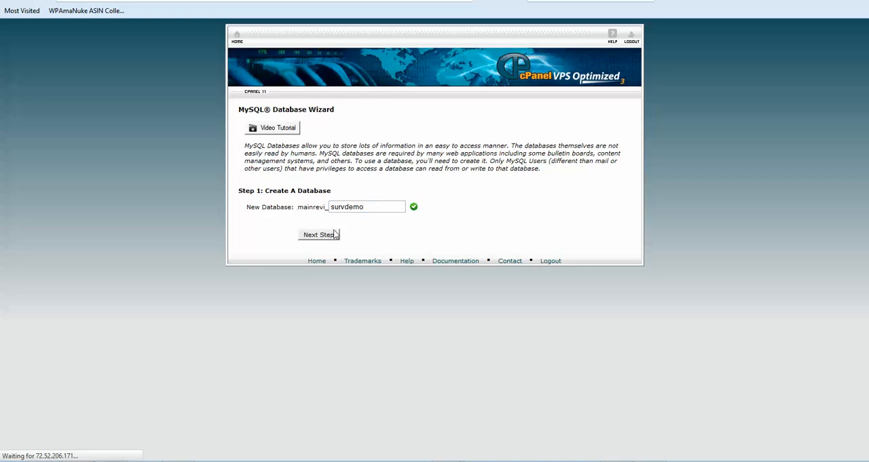
click(317, 234)
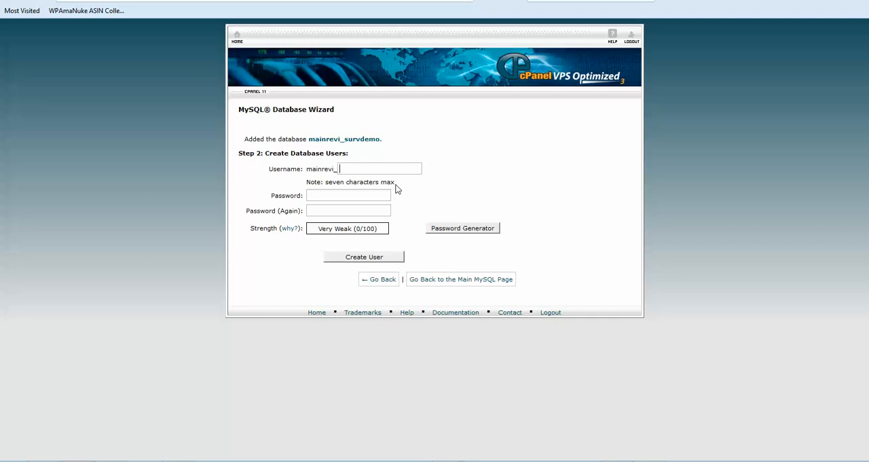
text(survdem)
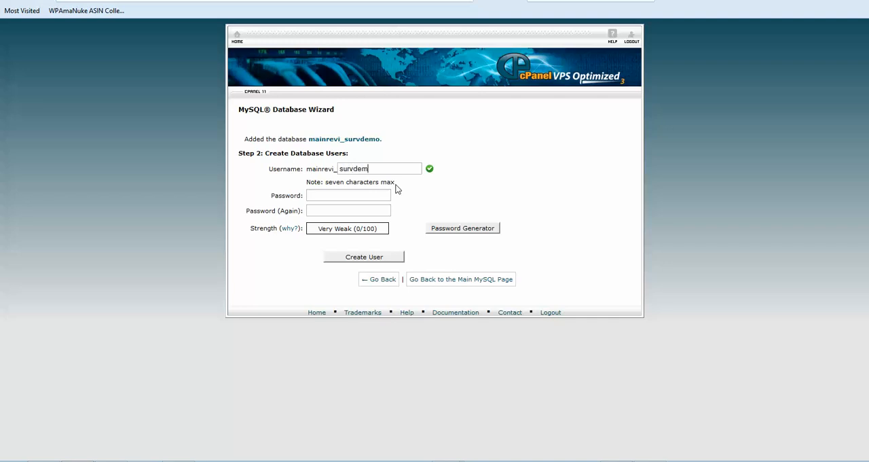
mouse_move(413, 193)
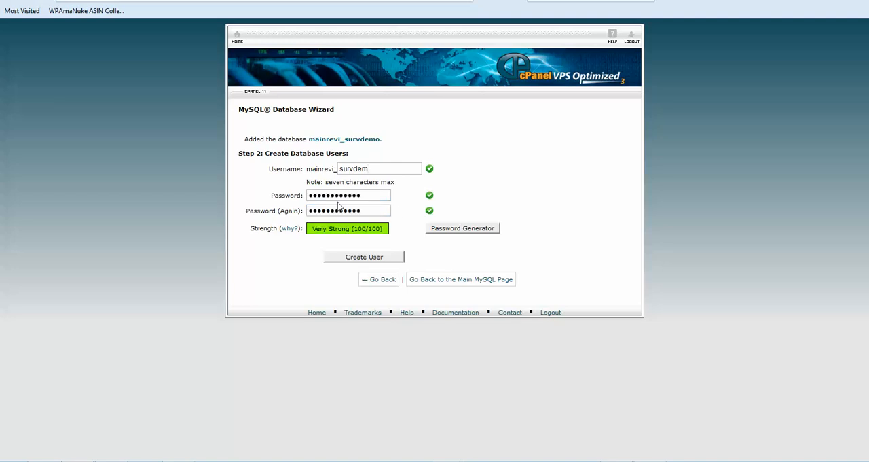
mouse_move(394, 212)
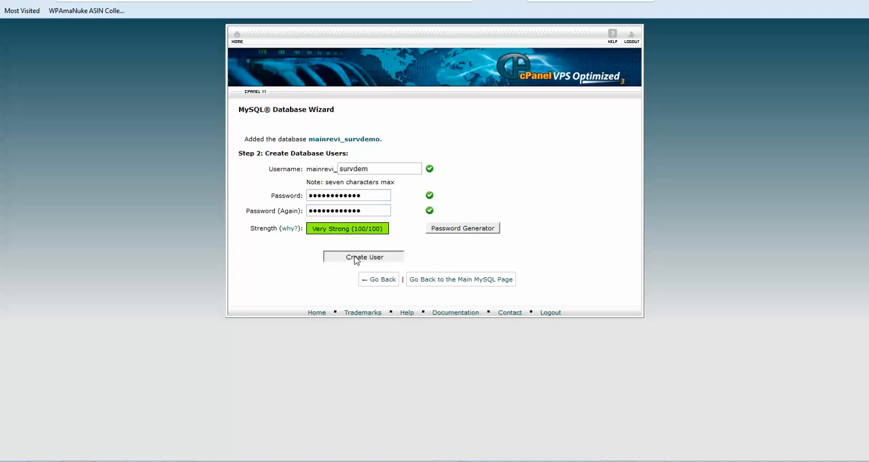
Step: Create user mainrevi_survdem and add it to mainrevi_survdemo with ALL PRIVILEGES, completing the wizard
click(364, 256)
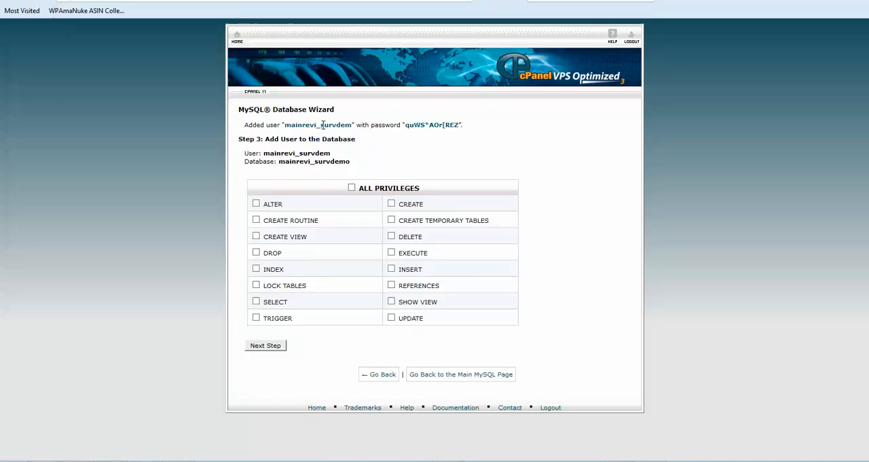
mouse_move(281, 161)
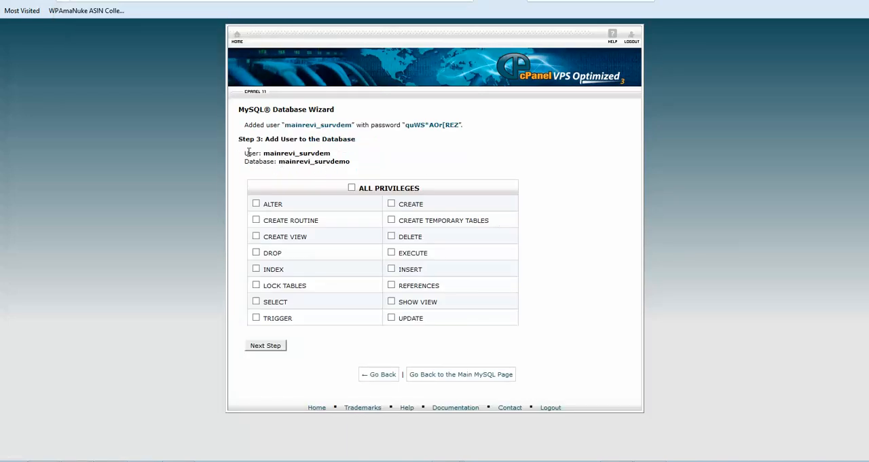
drag(246, 152, 350, 162)
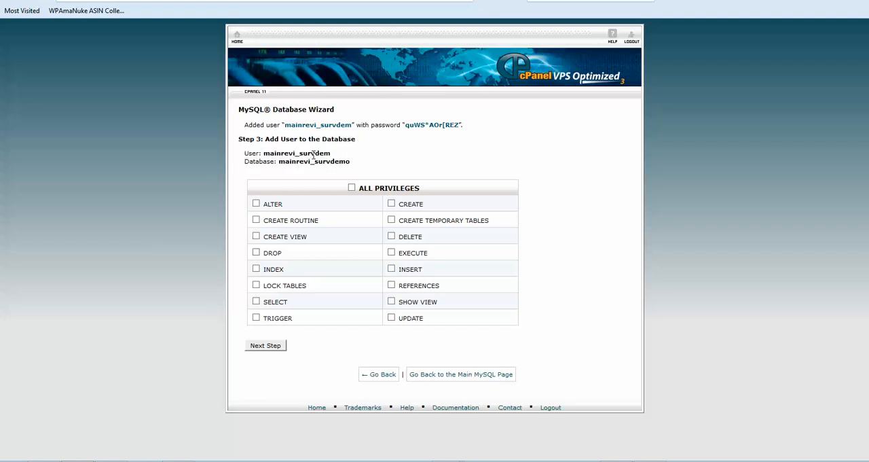
click(352, 187)
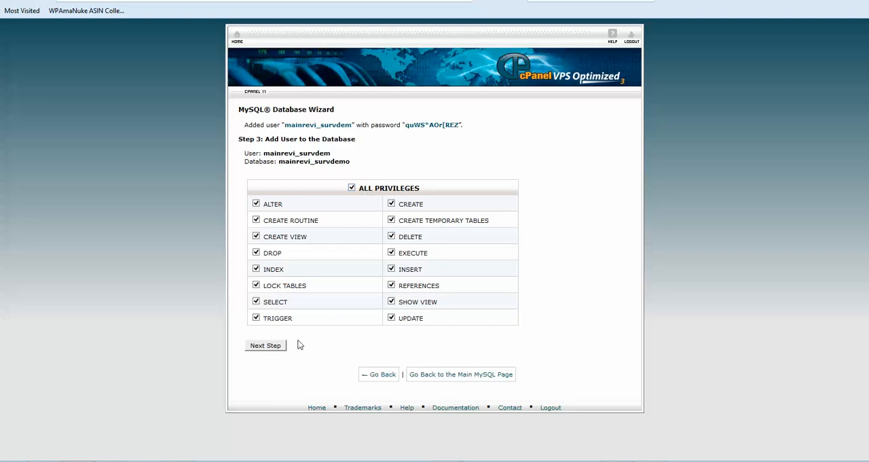
click(264, 345)
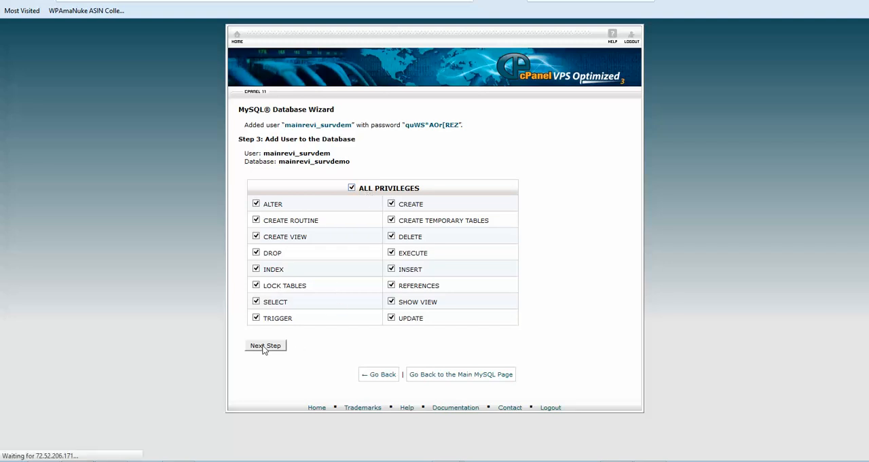
click(265, 345)
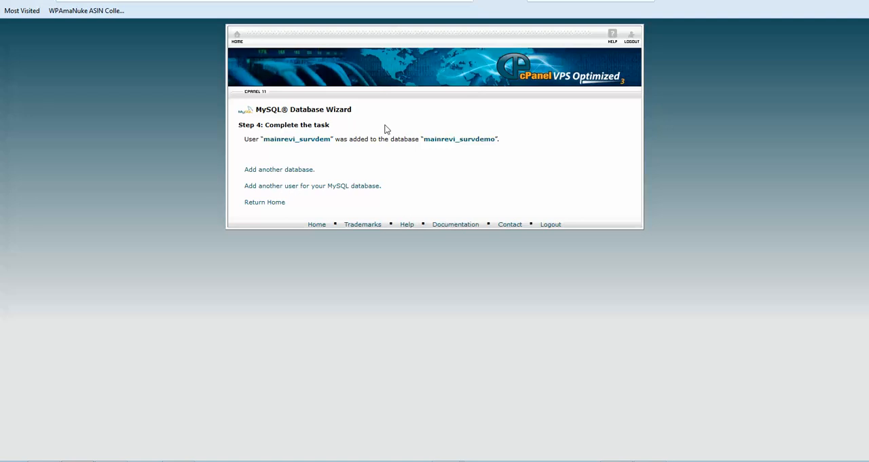
mouse_move(237, 38)
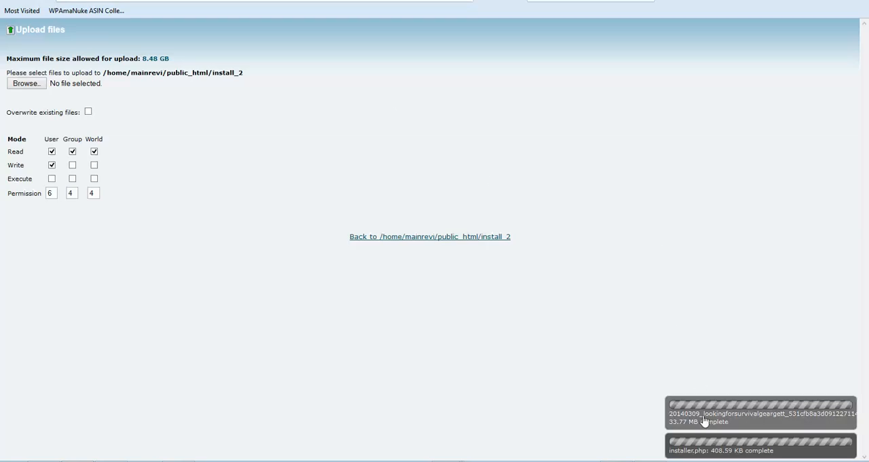
mouse_move(453, 251)
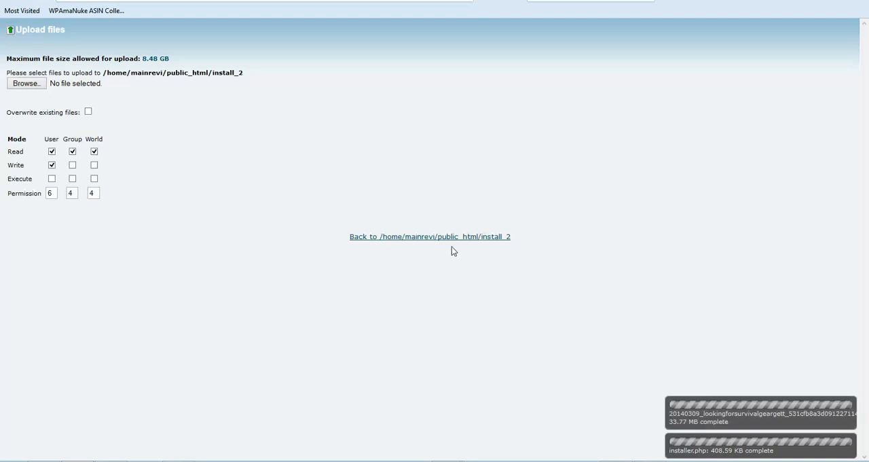
mouse_move(429, 236)
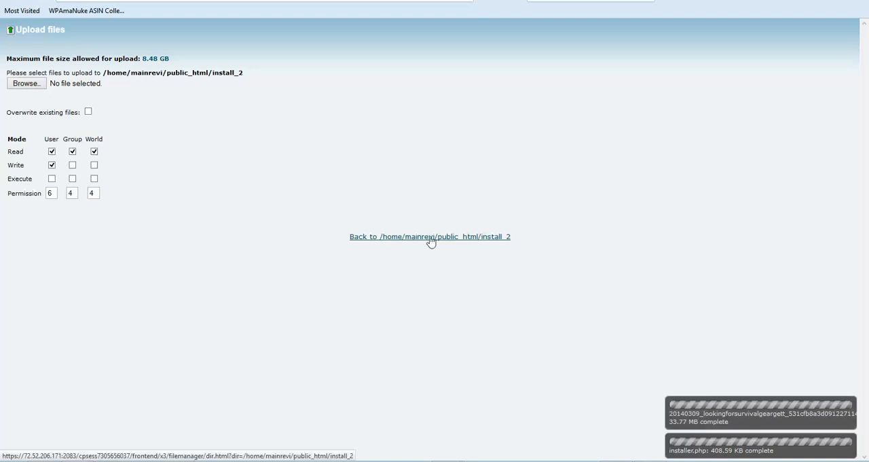
Step: Return to the install_2 listing and select the uploaded archive zip
click(429, 236)
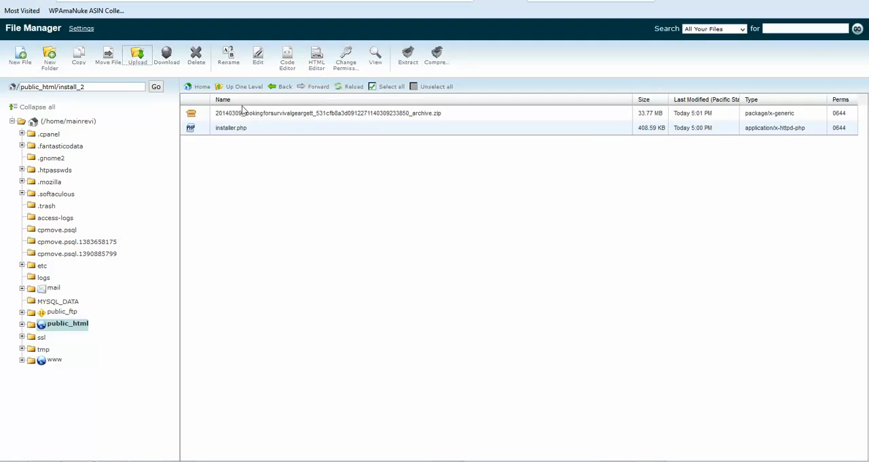
click(326, 113)
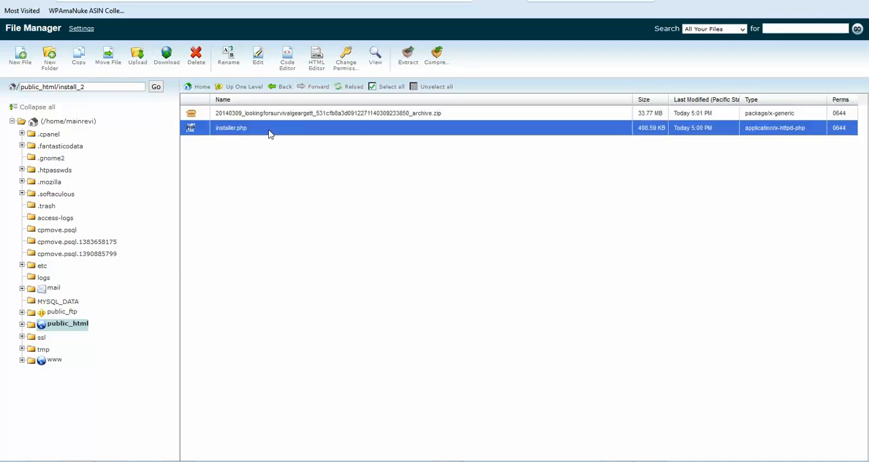
click(326, 112)
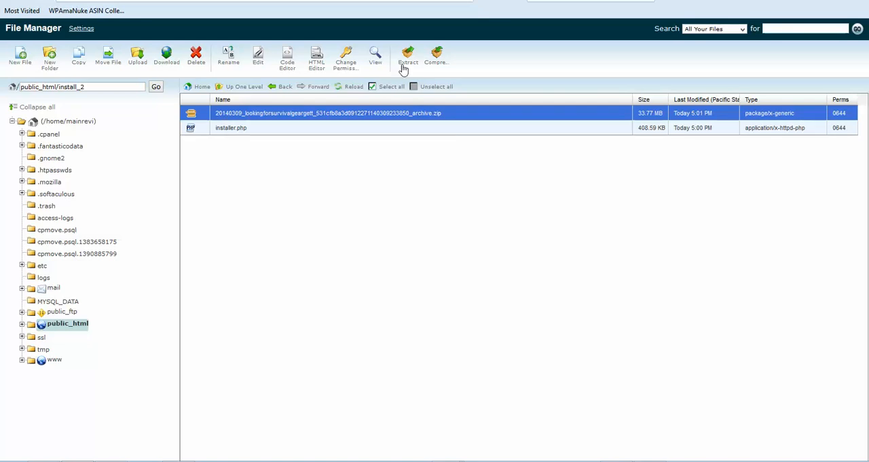
Step: Extract the archive zip into /public_html/install_2 and reload to show the WordPress files
click(407, 55)
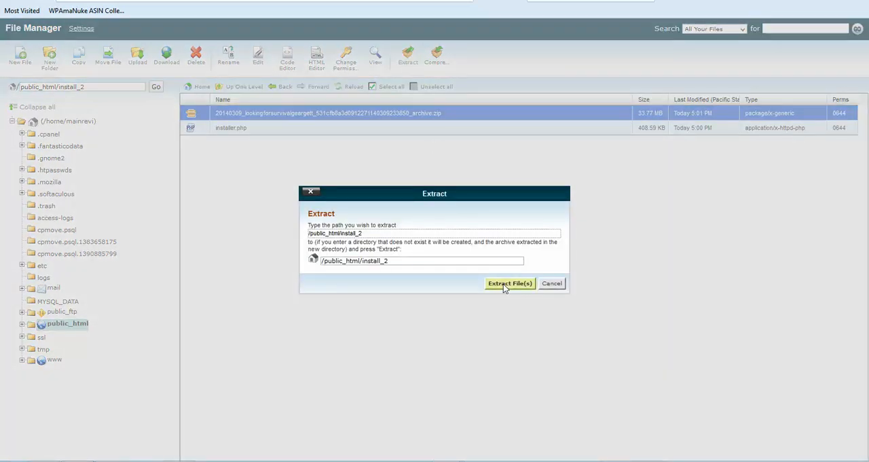
click(509, 283)
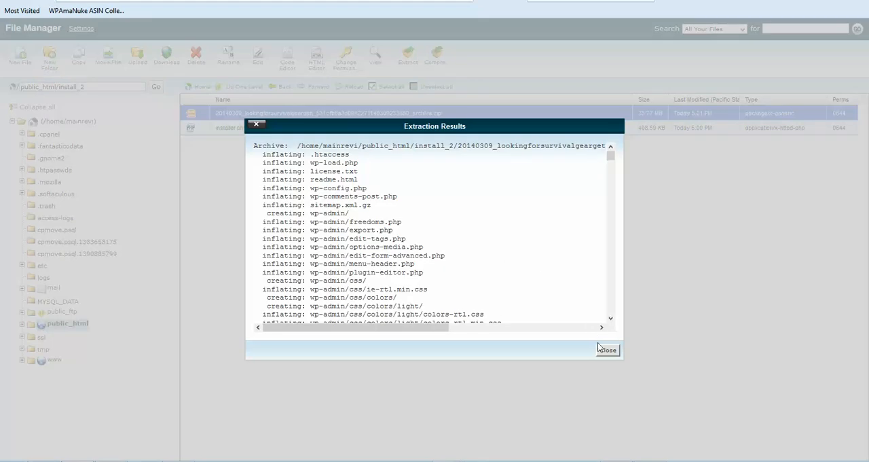
click(607, 349)
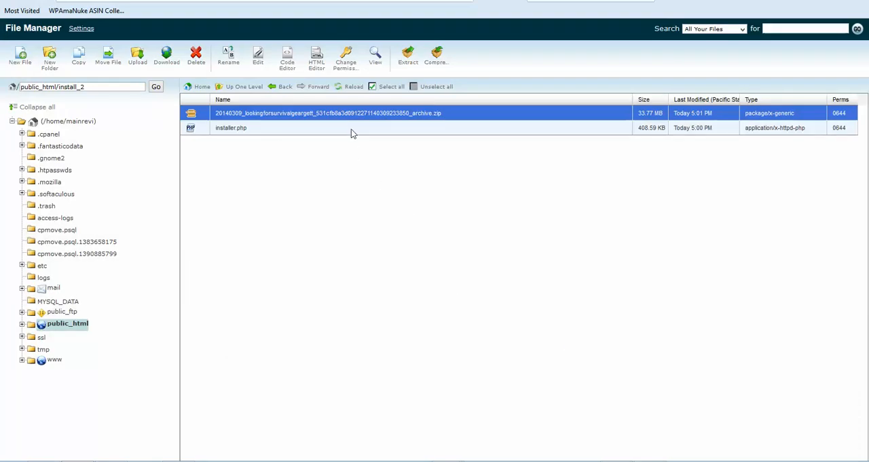
click(351, 87)
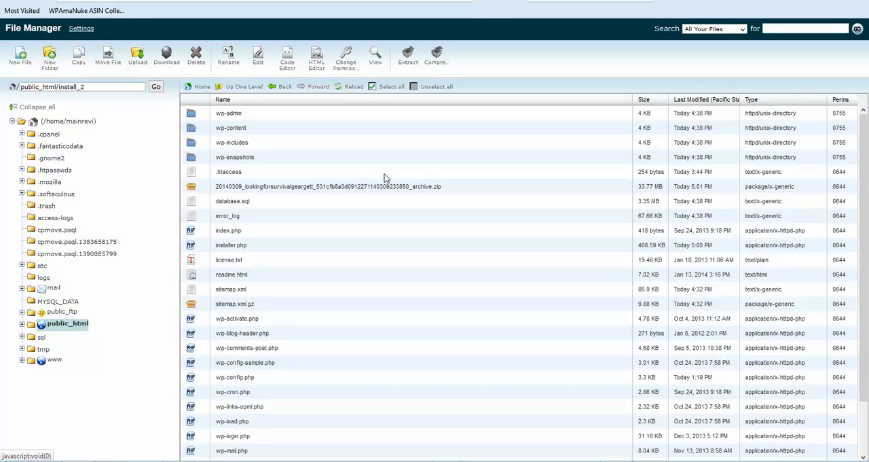
scroll(down, 3)
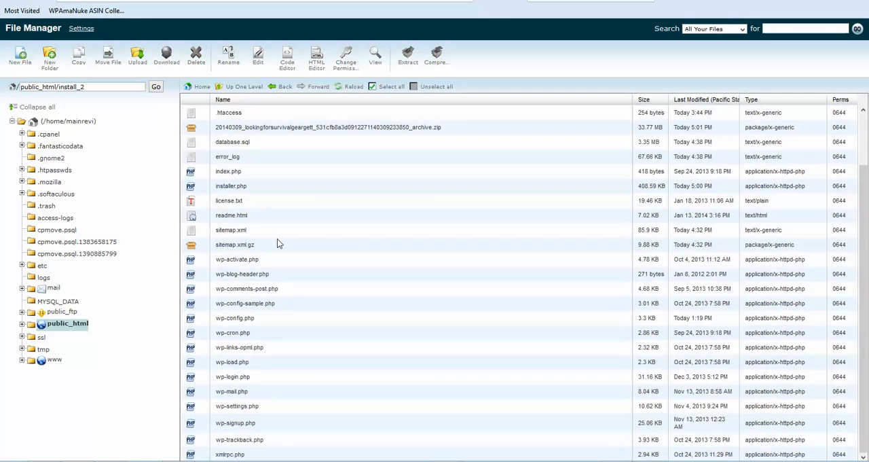
mouse_move(285, 236)
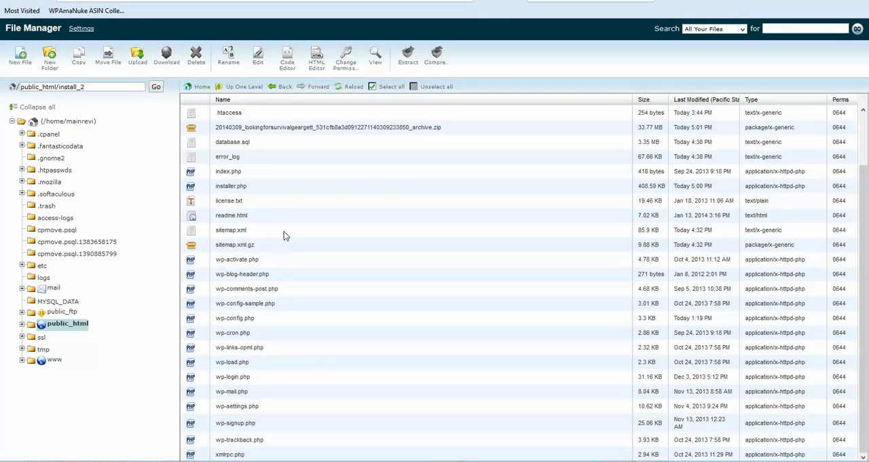
scroll(up, 3)
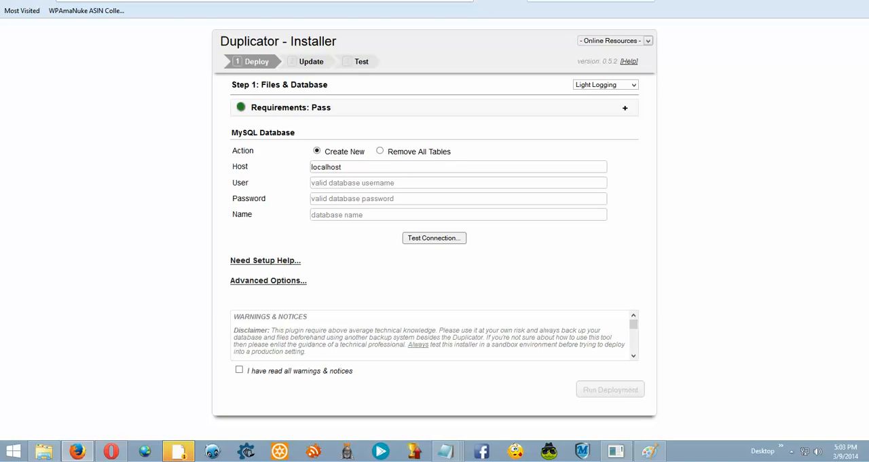
mouse_move(492, 30)
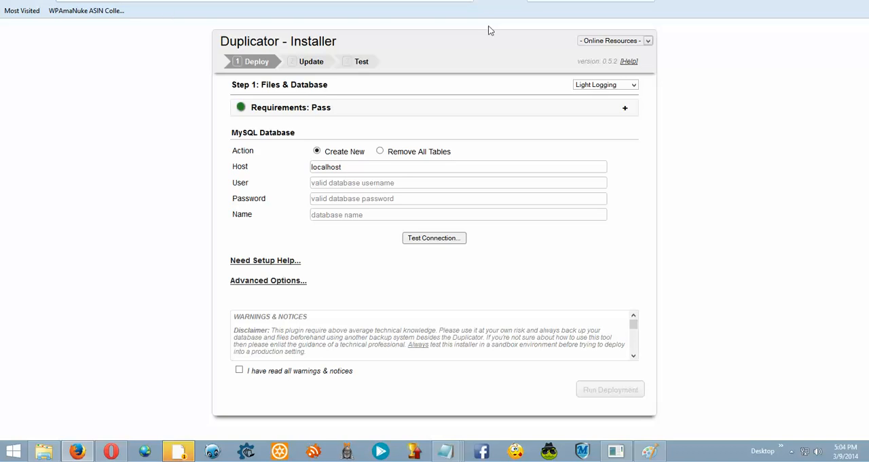
mouse_move(201, 54)
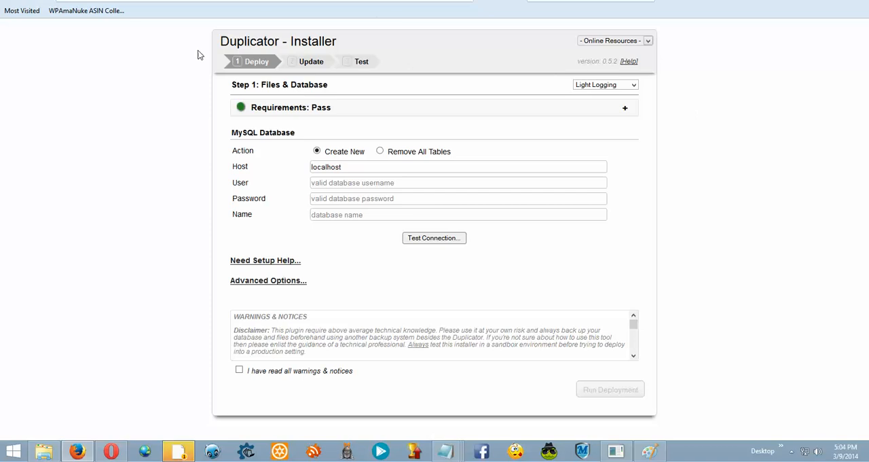
mouse_move(182, 76)
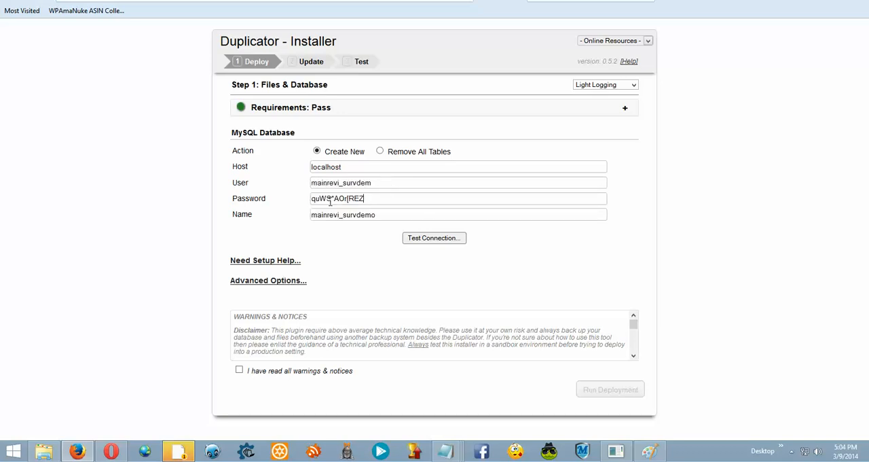
mouse_move(434, 237)
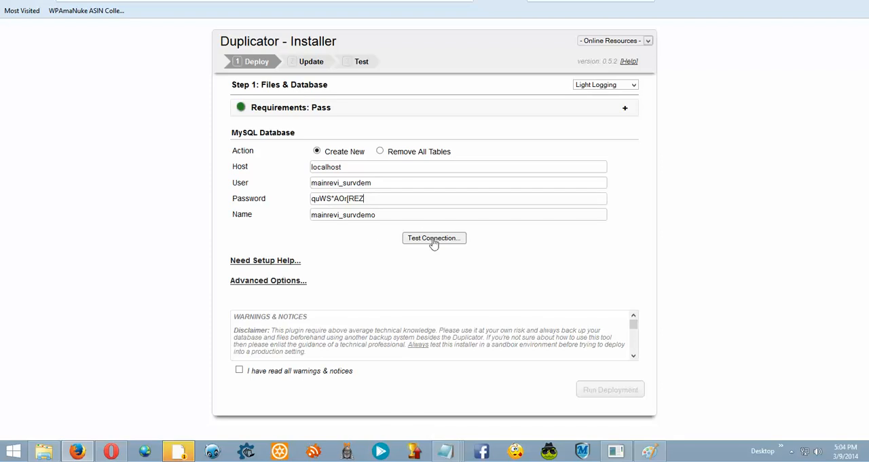
Step: Test the database connection successfully and dismiss the results
click(434, 237)
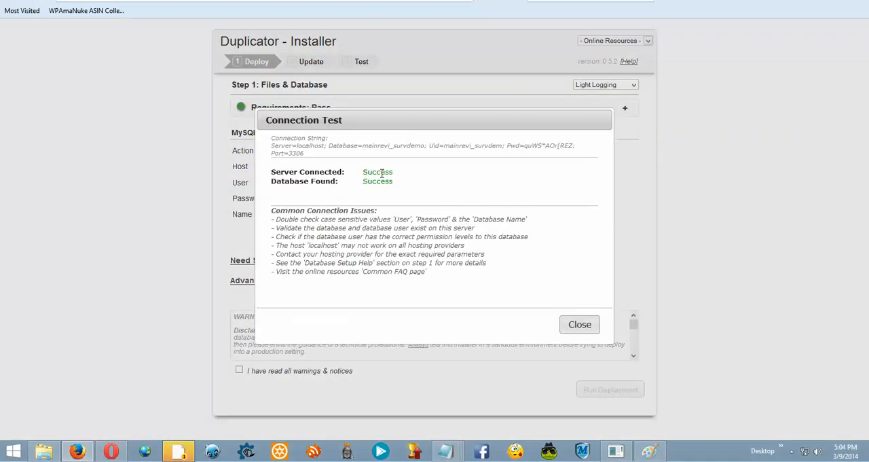
click(578, 323)
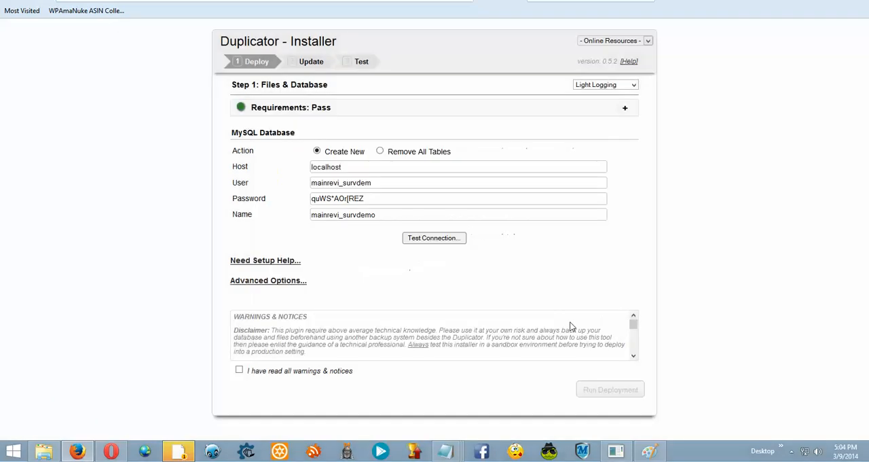
Step: Accept the warnings and run the deployment, which fails on the existing wp-config.php
click(239, 370)
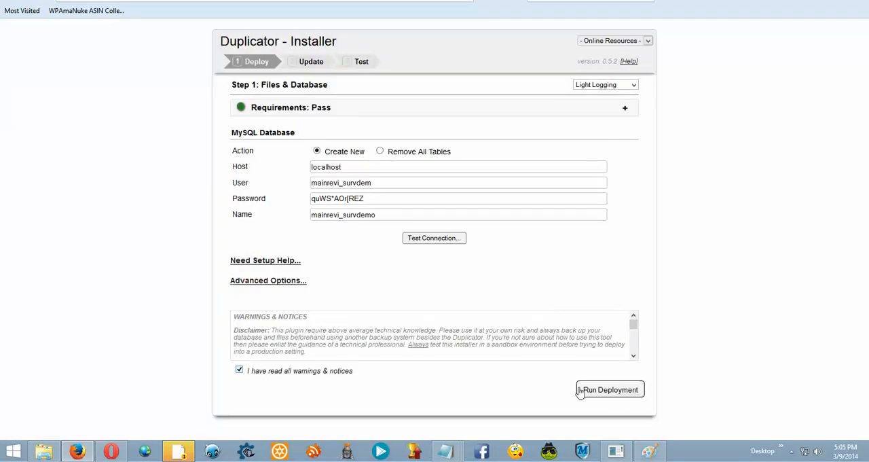
click(608, 388)
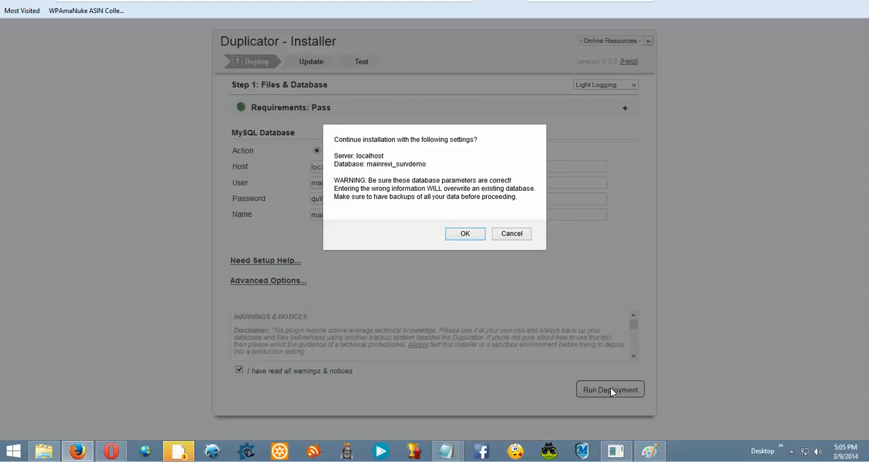
click(464, 233)
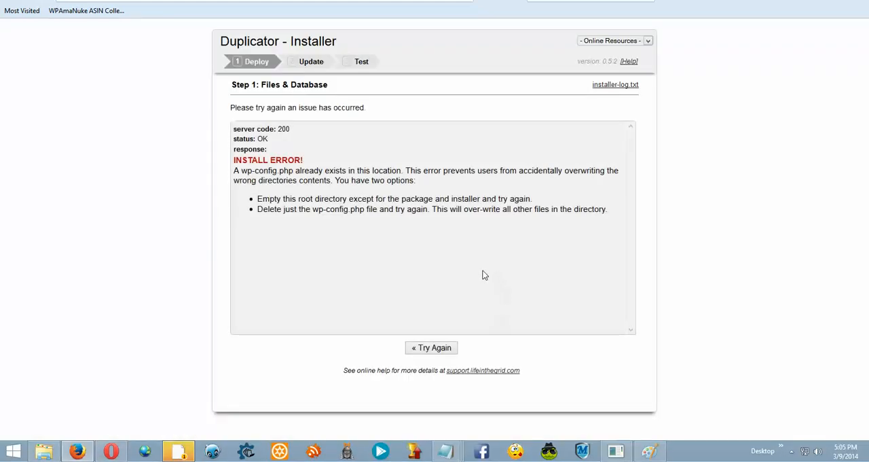
Step: Return from the installer error page to File Manager showing install_2
double_click(247, 161)
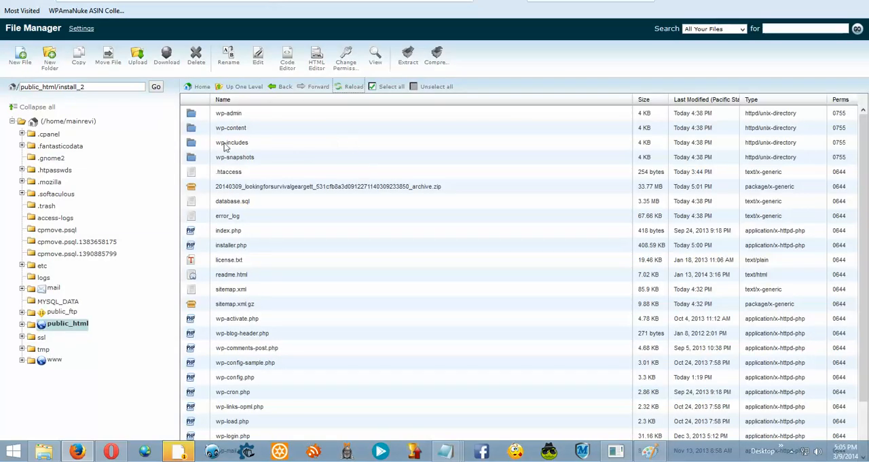
Step: Delete wp-config.php from public_html/install_2 and confirm
scroll(down, 3)
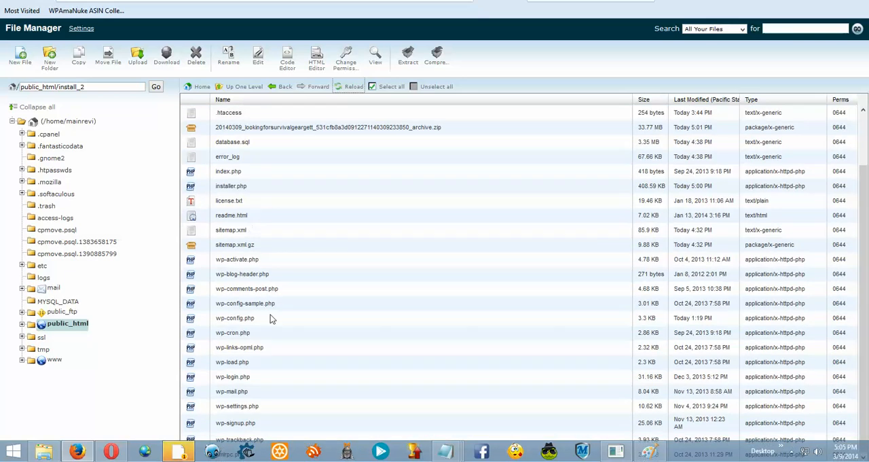
click(235, 317)
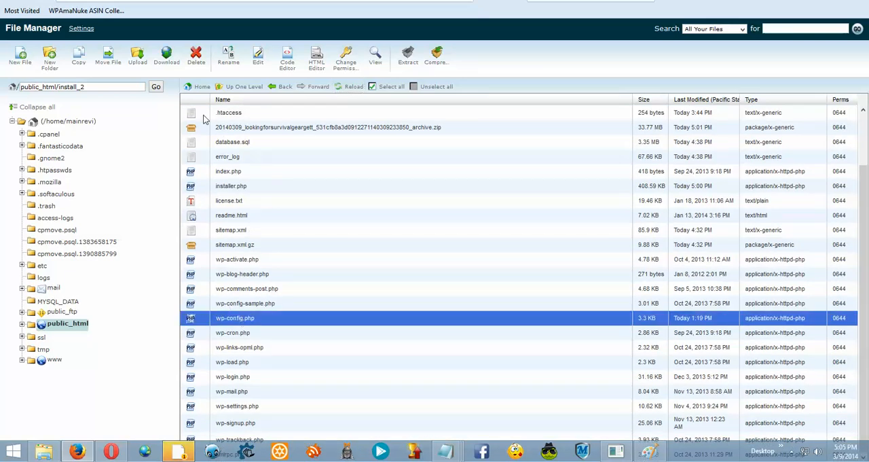
click(195, 54)
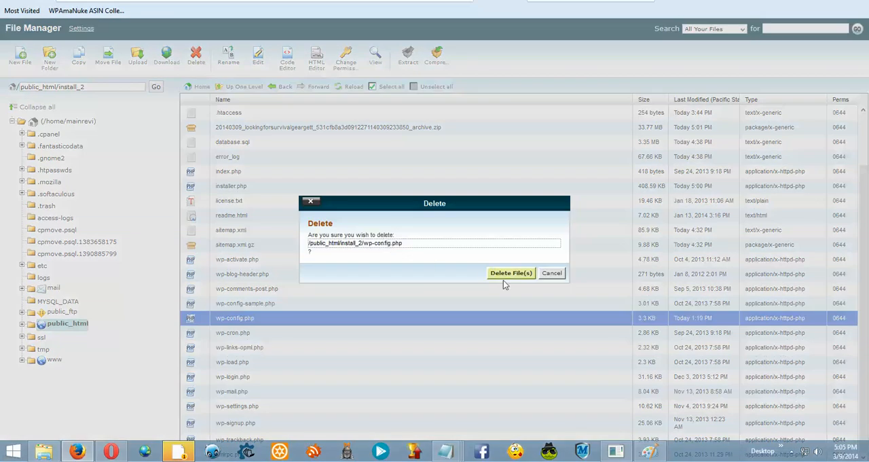
click(552, 271)
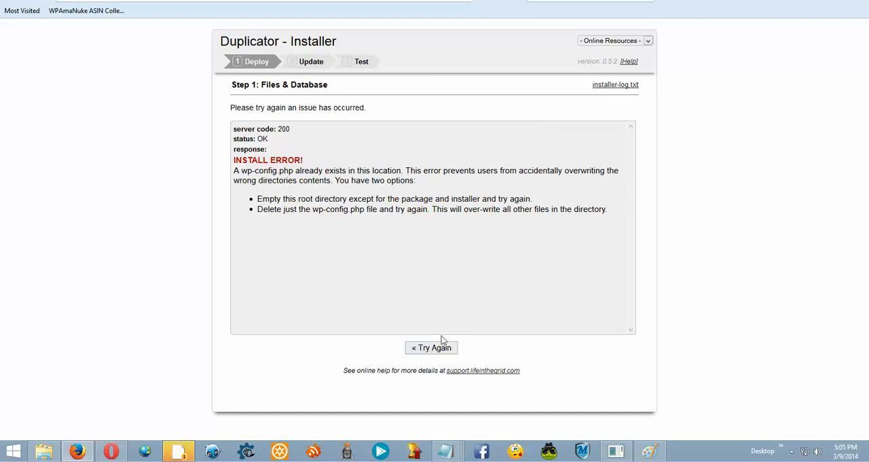
Step: Retry and run the files and database deployment, confirming the database settings
click(432, 348)
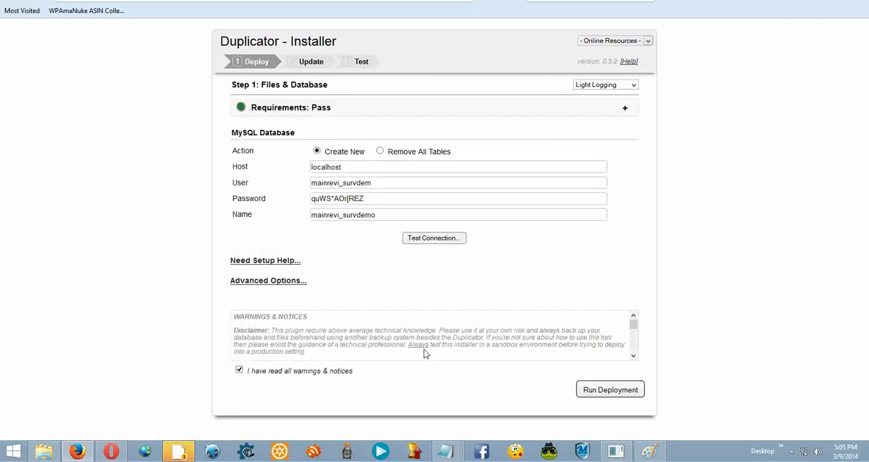
click(609, 388)
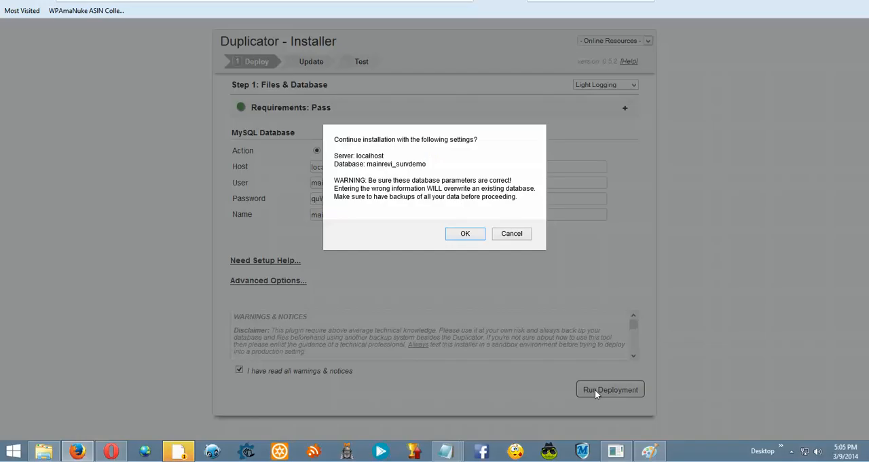
click(464, 234)
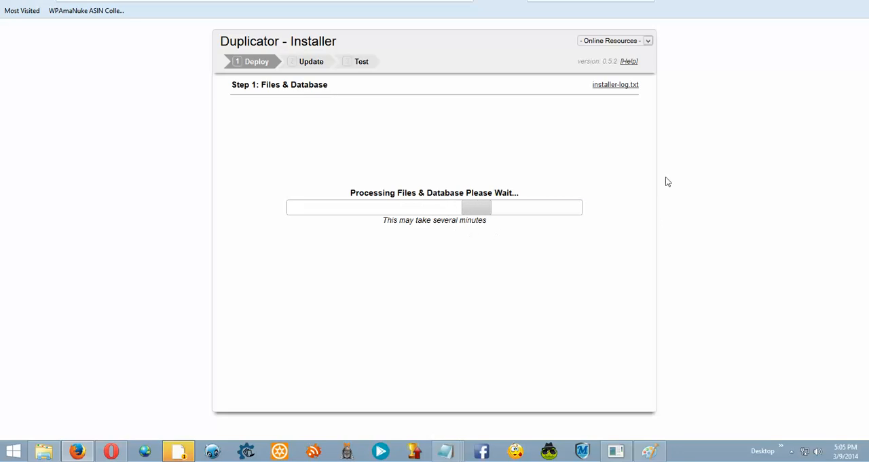
mouse_move(518, 144)
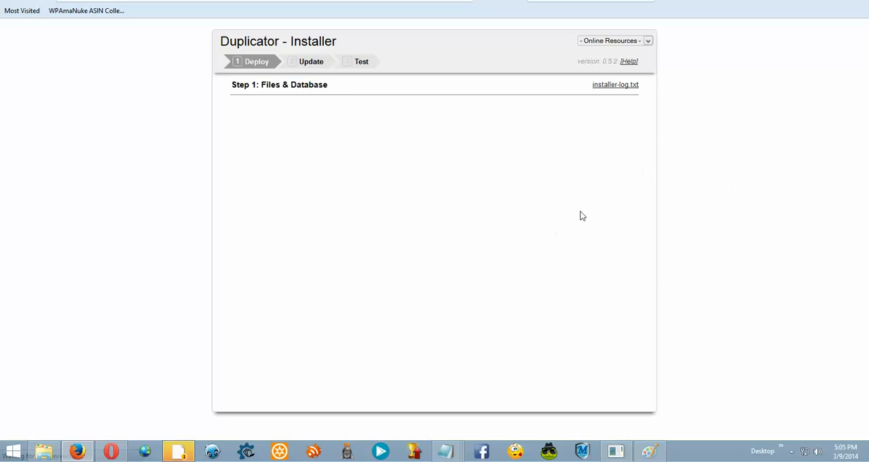
Step: Run the Step 2 update to replace data with the new install_2 URL and path
click(311, 61)
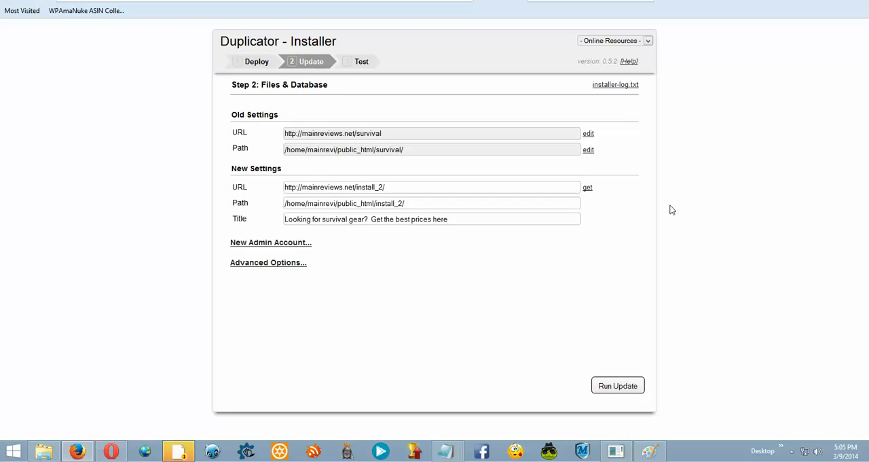
mouse_move(617, 386)
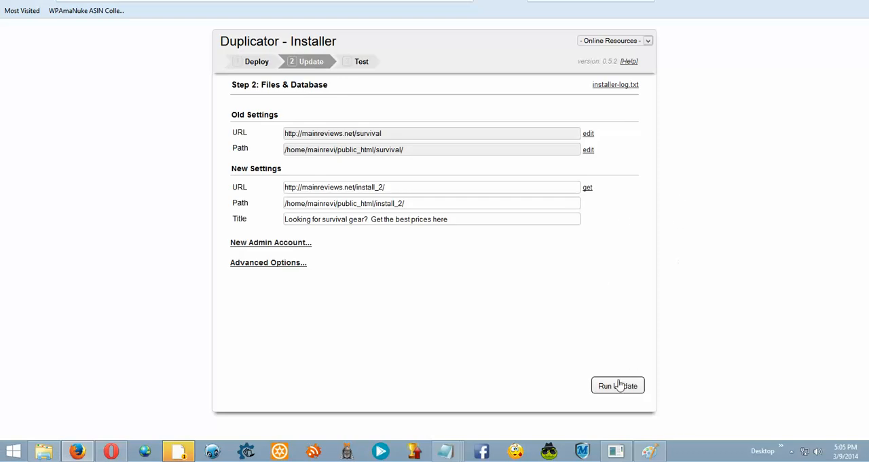
click(617, 385)
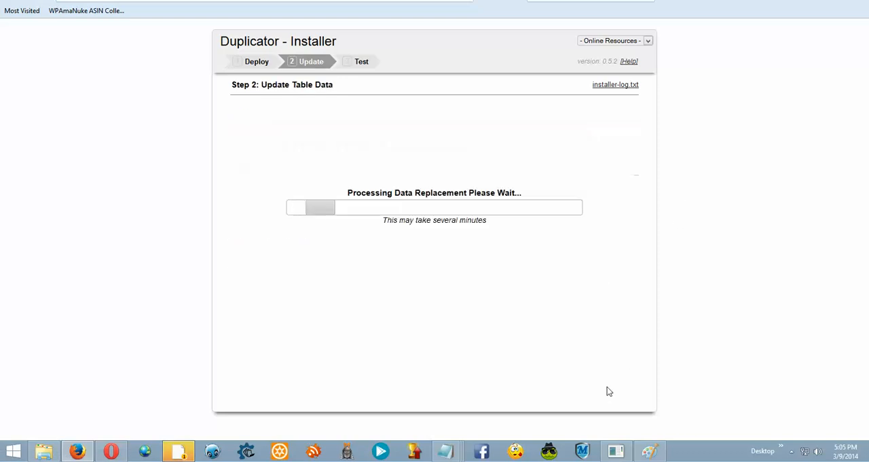
mouse_move(696, 206)
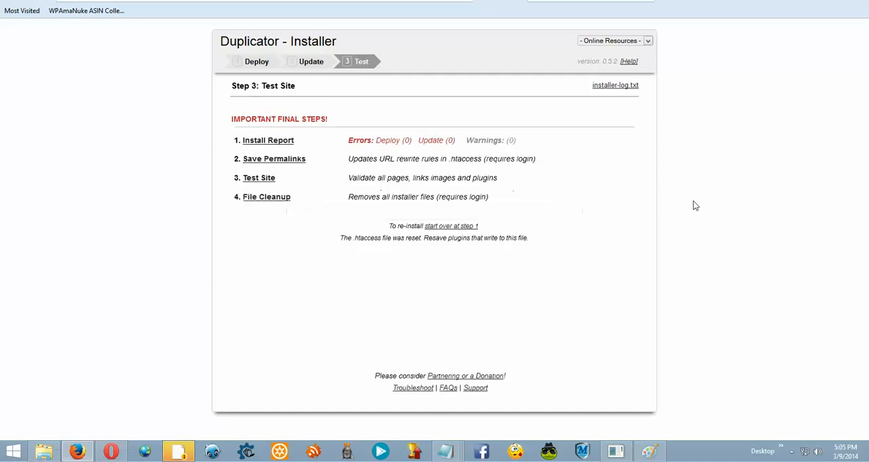
mouse_move(415, 171)
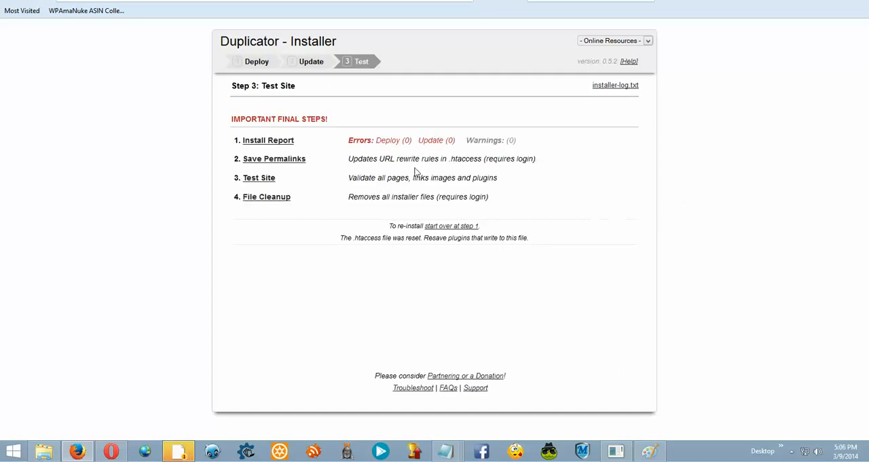
mouse_move(354, 177)
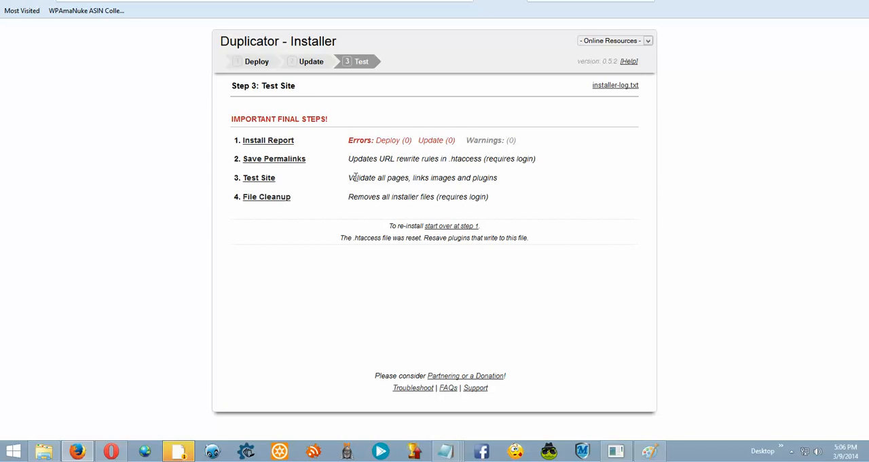
mouse_move(282, 171)
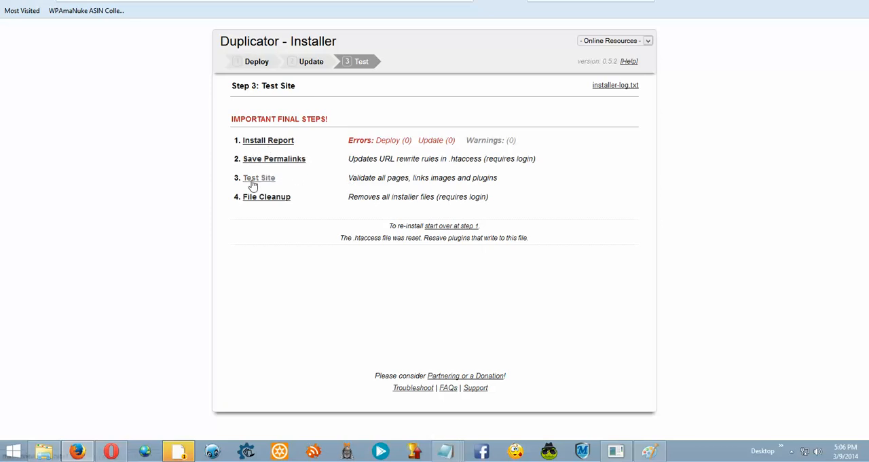
mouse_move(266, 196)
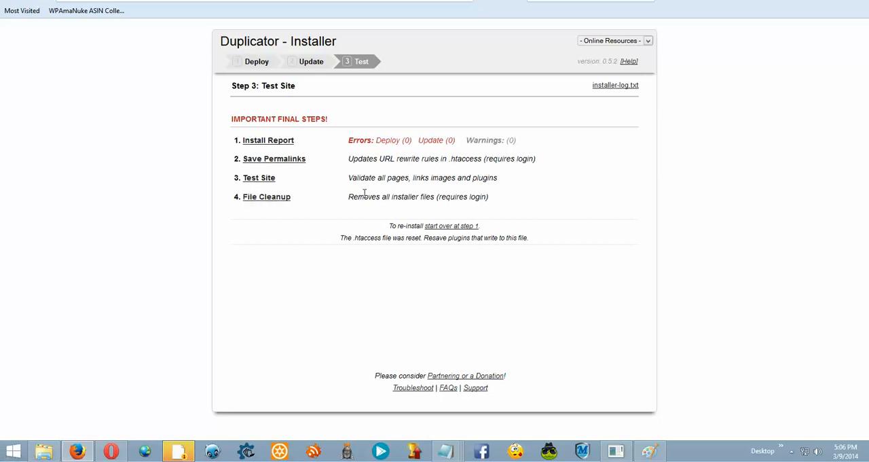
mouse_move(348, 195)
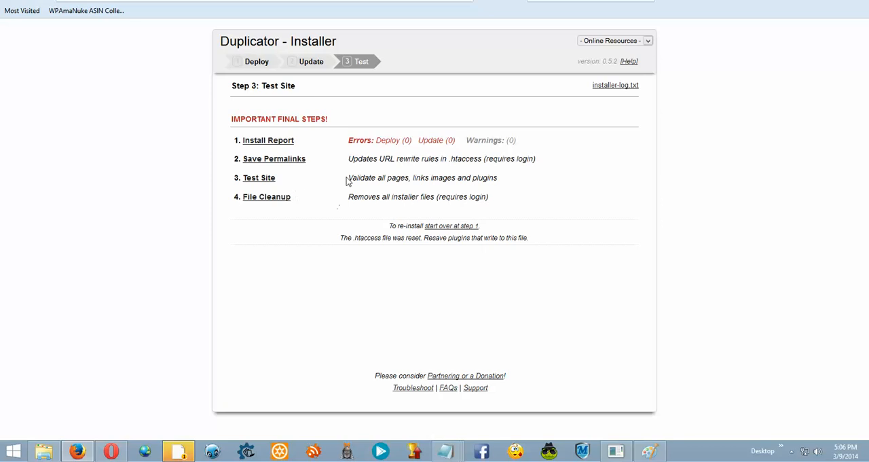
mouse_move(320, 182)
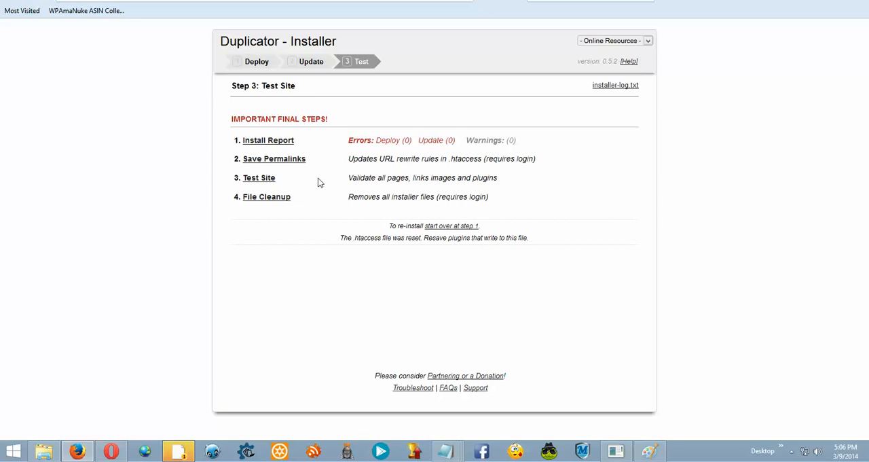
mouse_move(266, 162)
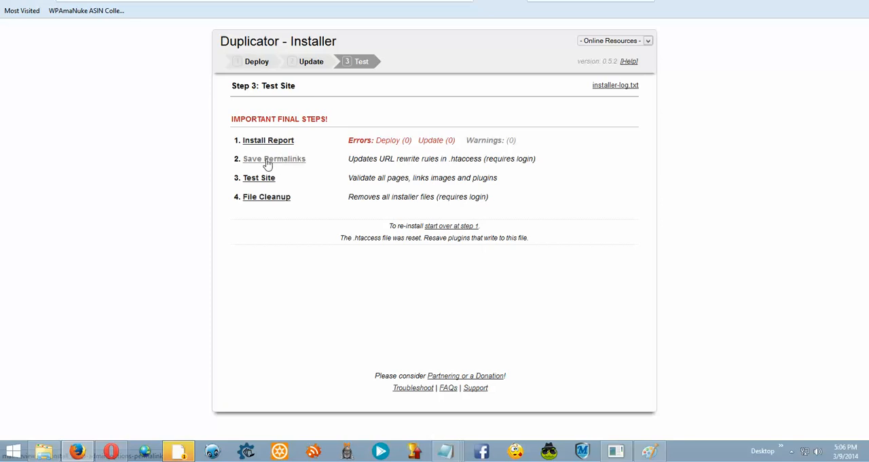
mouse_move(279, 163)
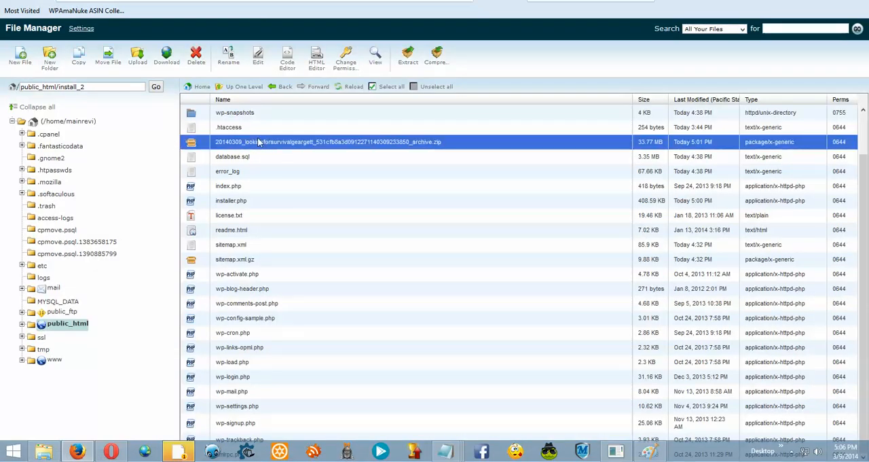
Step: Delete the archive zip from install_2 and confirm
click(196, 55)
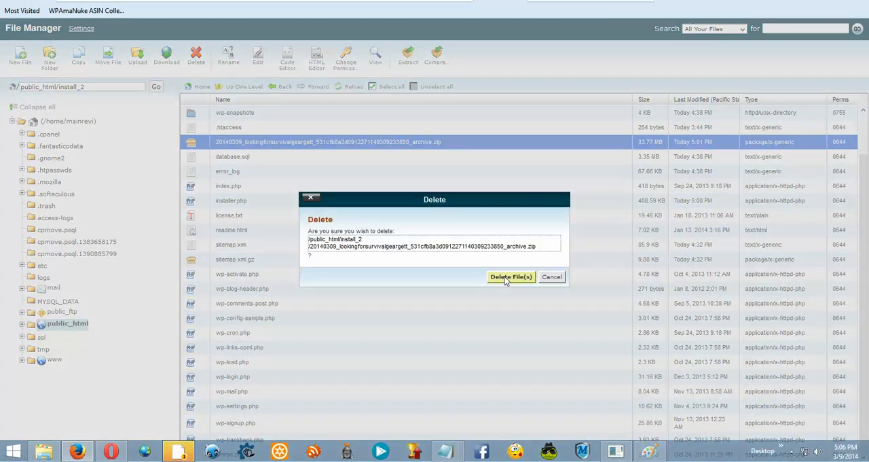
click(510, 277)
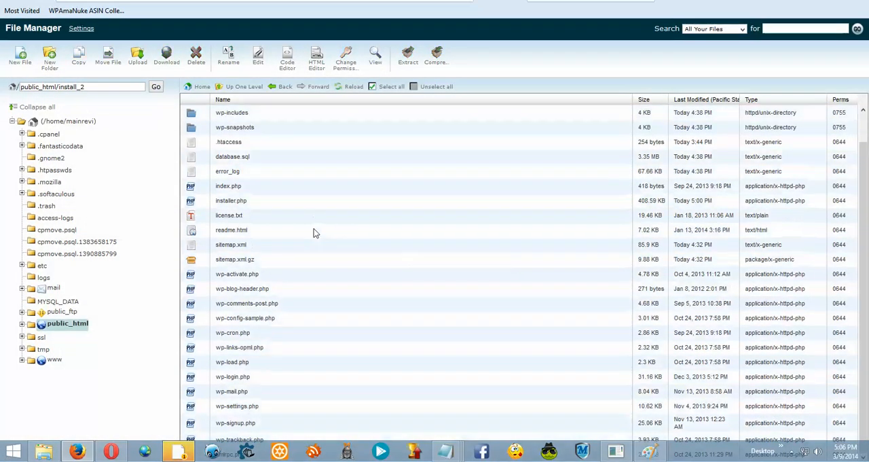
Step: Delete installer.php from install_2 and confirm
click(231, 201)
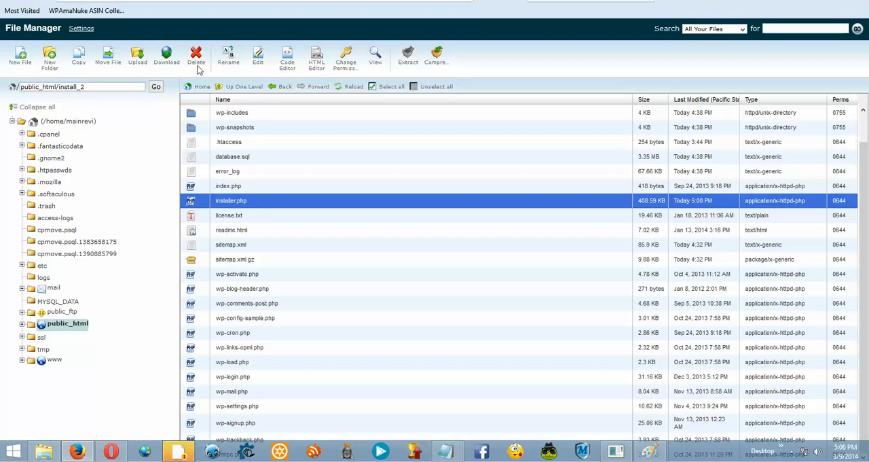
click(195, 54)
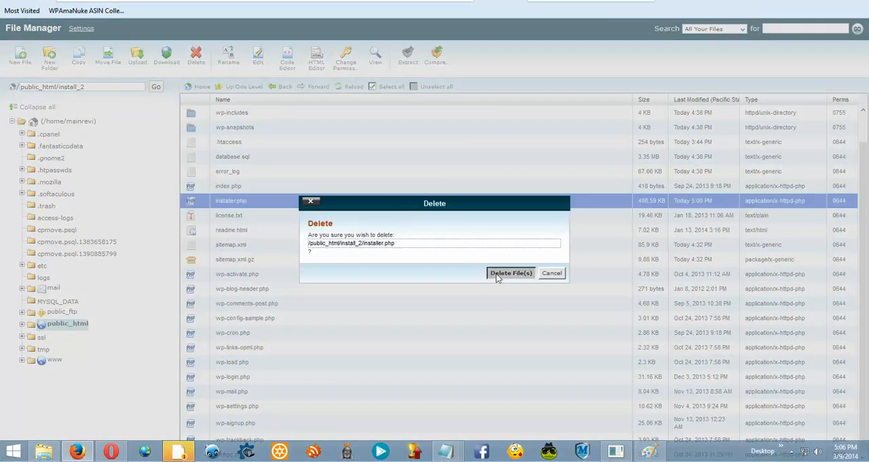
click(510, 271)
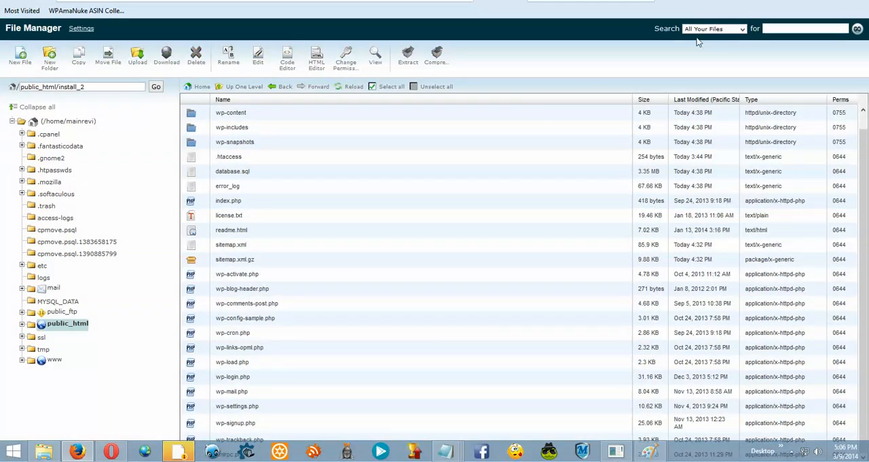